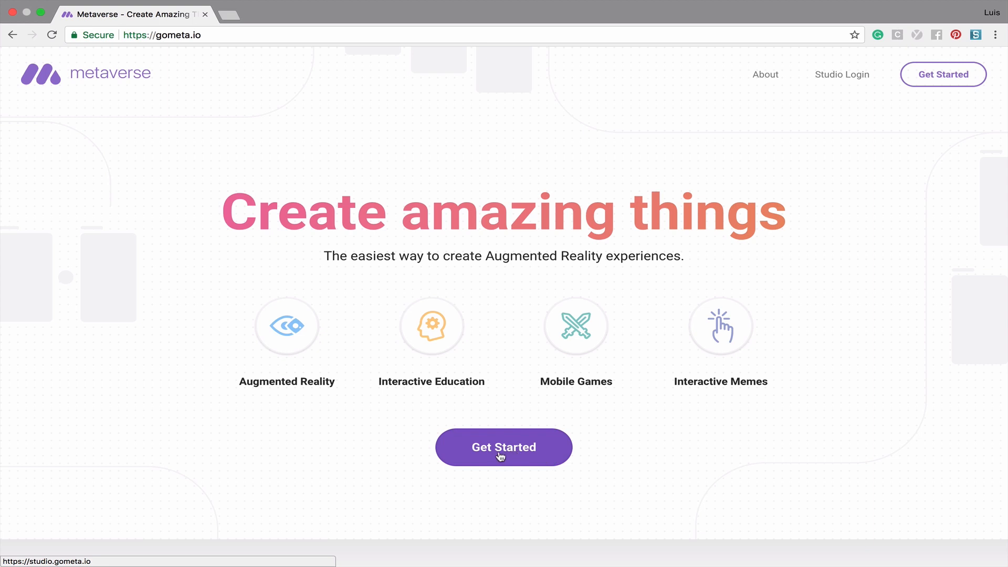
# Step: Choose Get Started on the gometa.io landing page to reach the studio login
pyautogui.click(504, 448)
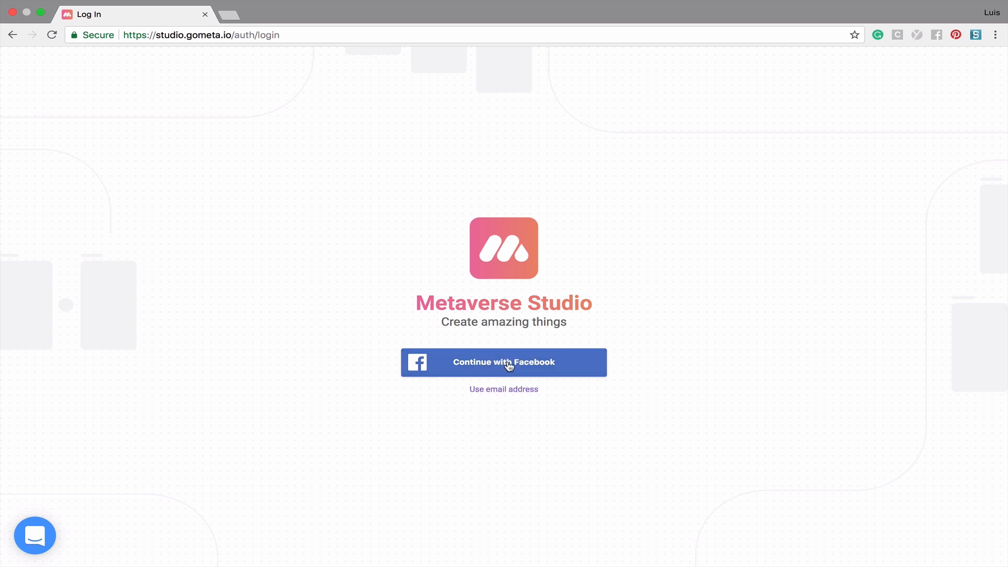
pyautogui.moveTo(501, 390)
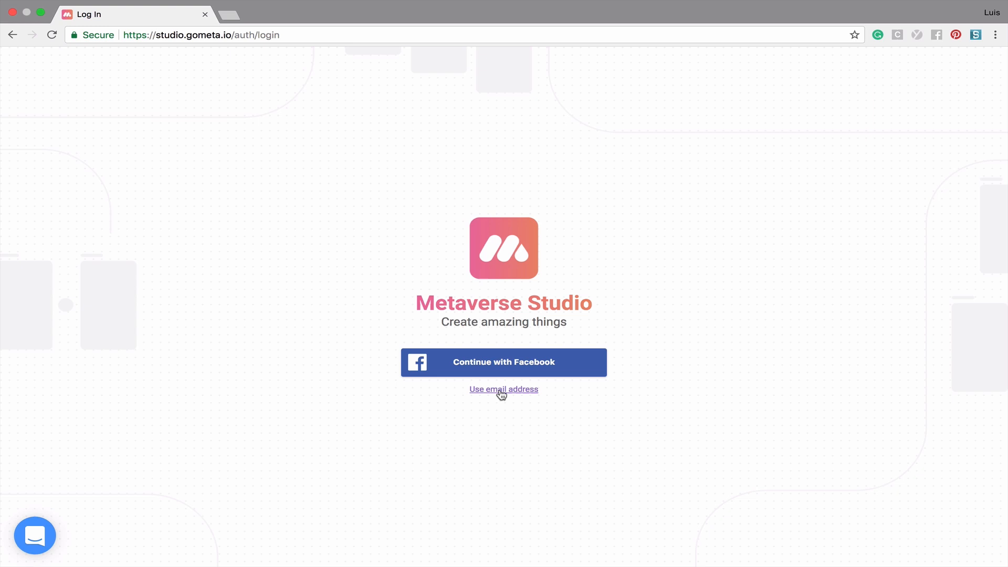
# Step: Choose 'Use email address' instead of Facebook to get the account form
pyautogui.click(504, 388)
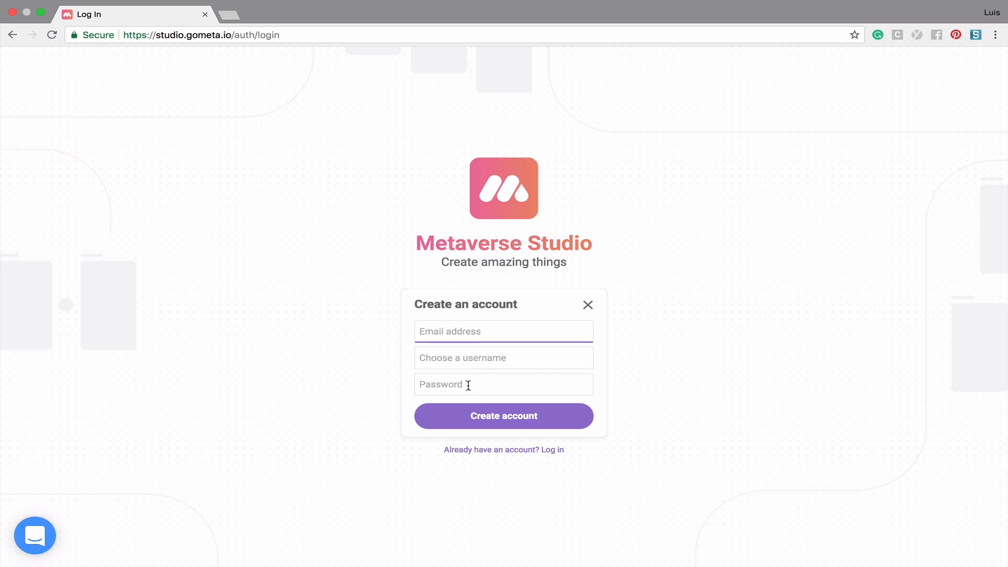
pyautogui.moveTo(483, 384)
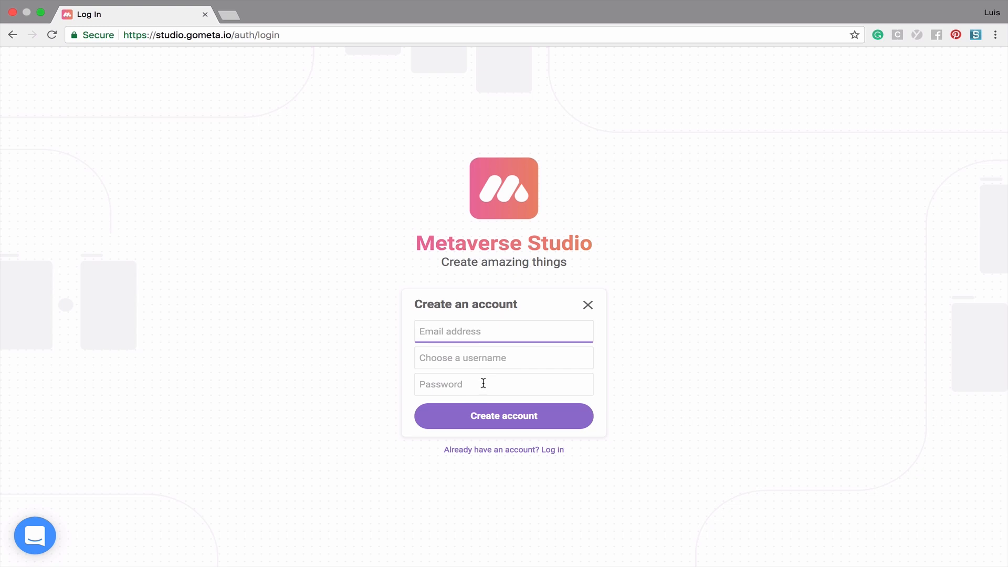
pyautogui.moveTo(489, 388)
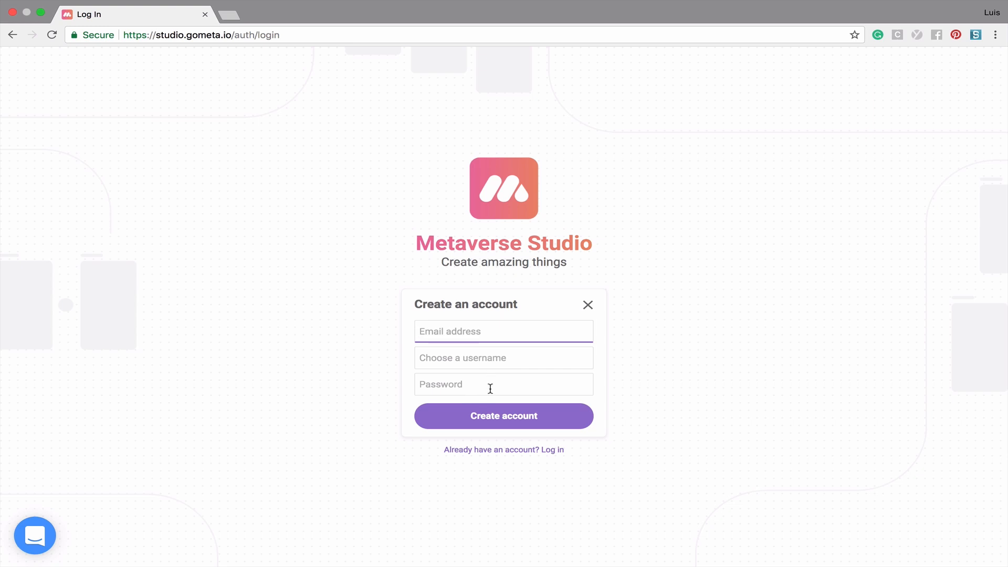
pyautogui.moveTo(500, 439)
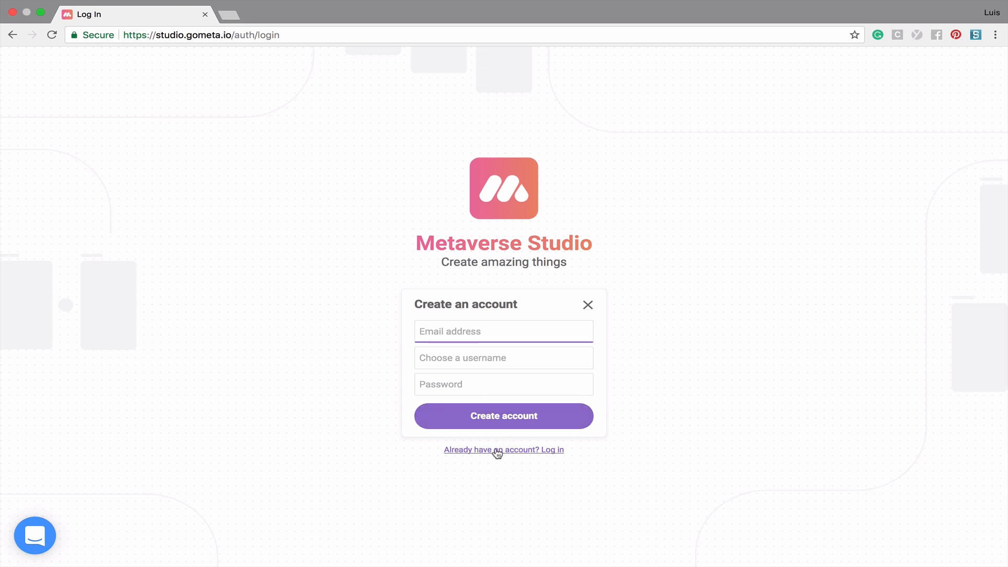
# Step: Switch to Log in, enter username 'luch' and password, and submit to reach the dashboard
pyautogui.click(503, 449)
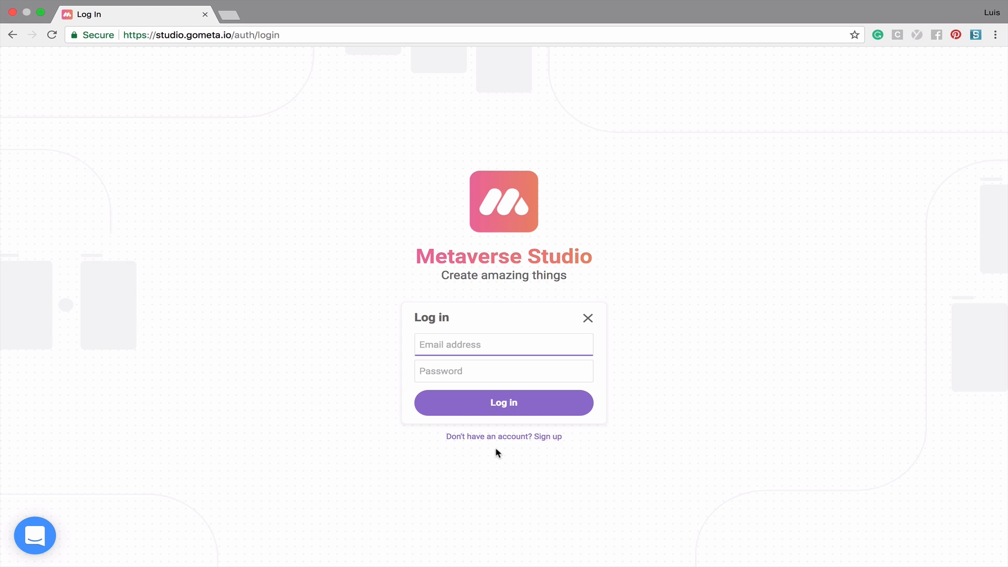
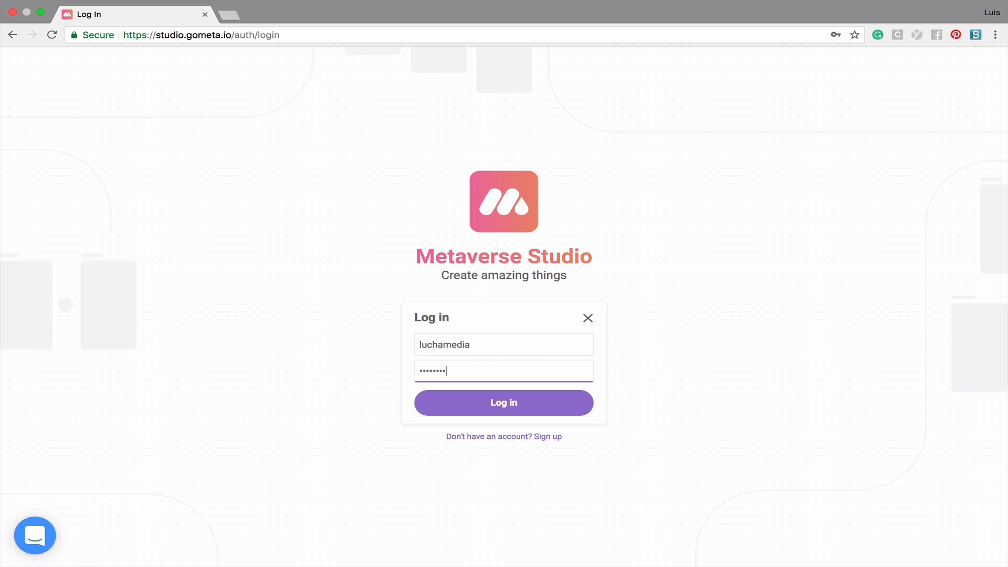
pyautogui.click(504, 403)
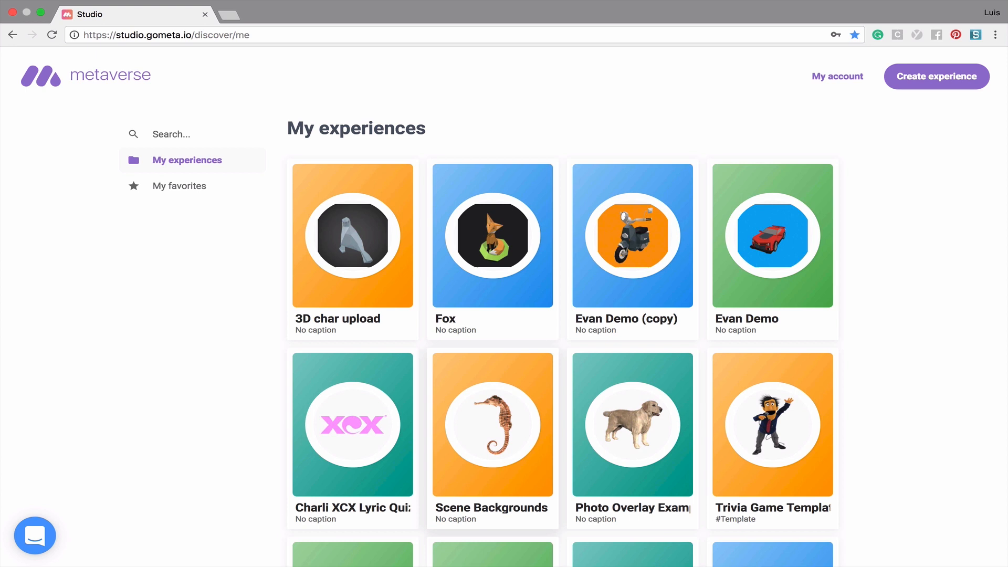
pyautogui.scroll(-3)
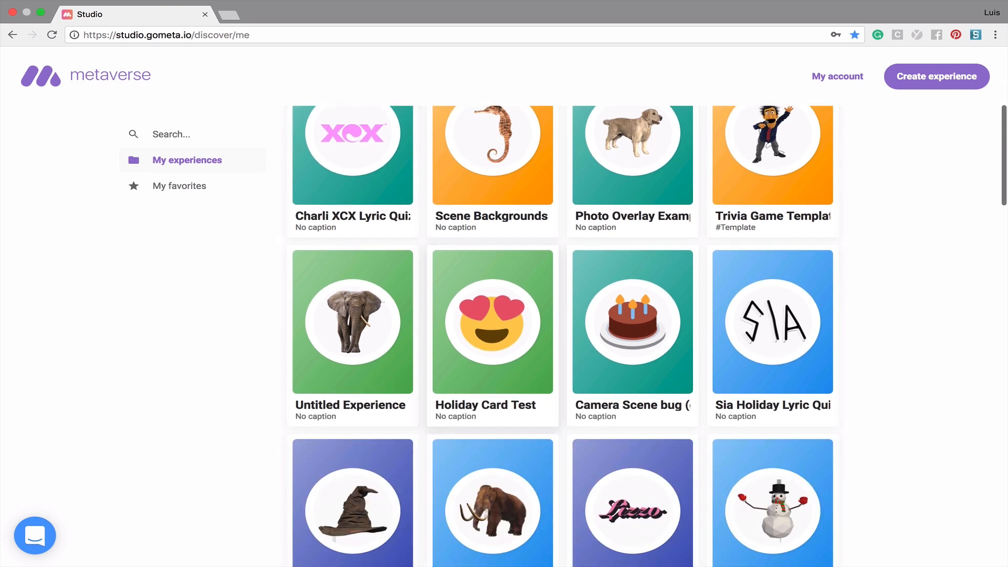
pyautogui.scroll(-3)
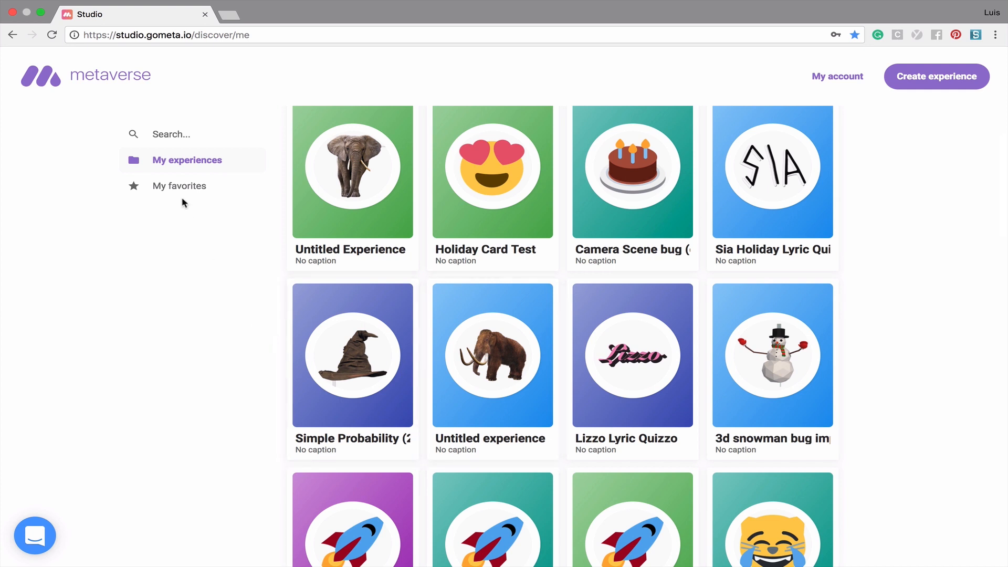
pyautogui.moveTo(169, 139)
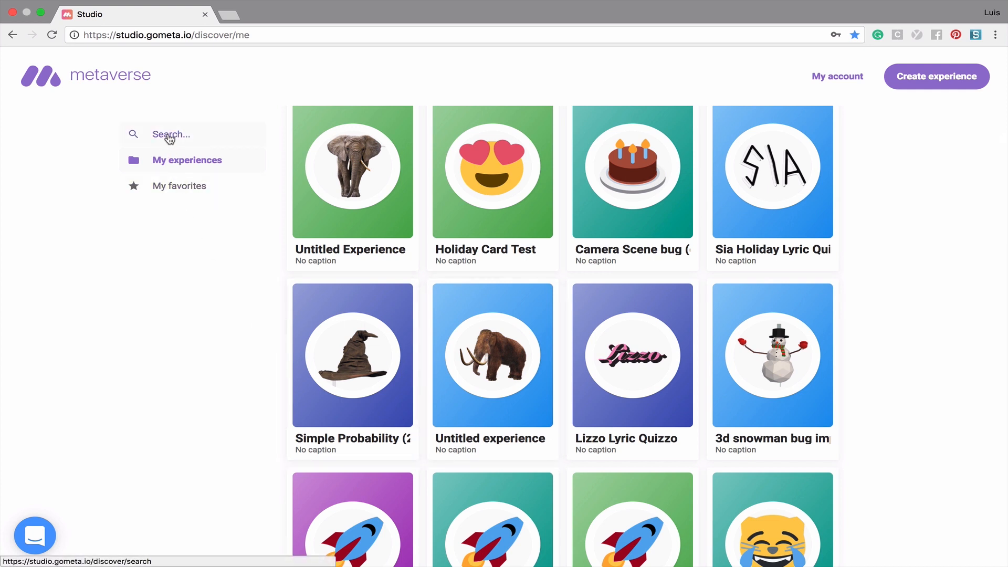
# Step: Search experiences for 'Cat', listing matches like TIRED CAT and Cat @ Valhalla
pyautogui.click(170, 134)
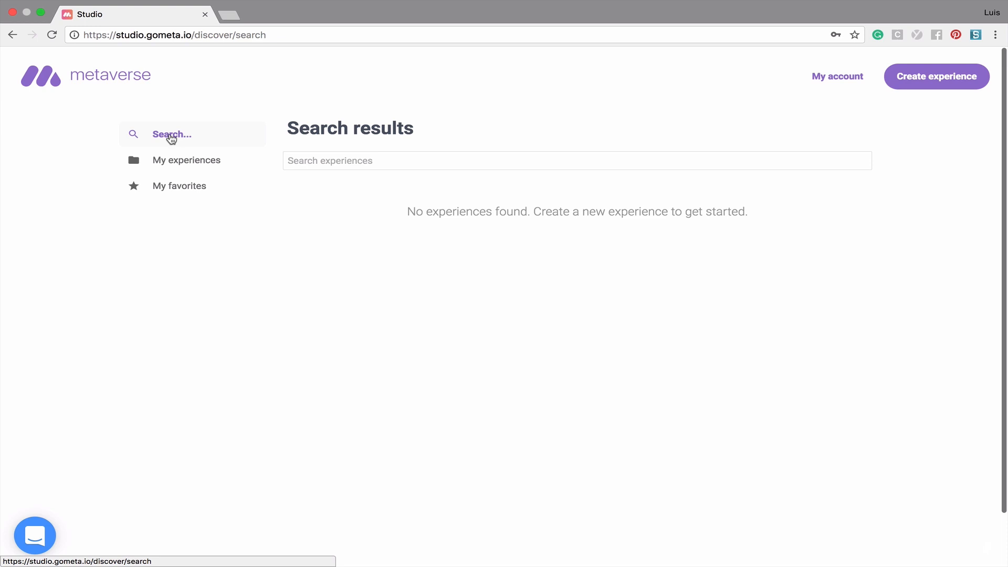
pyautogui.write('Cat')
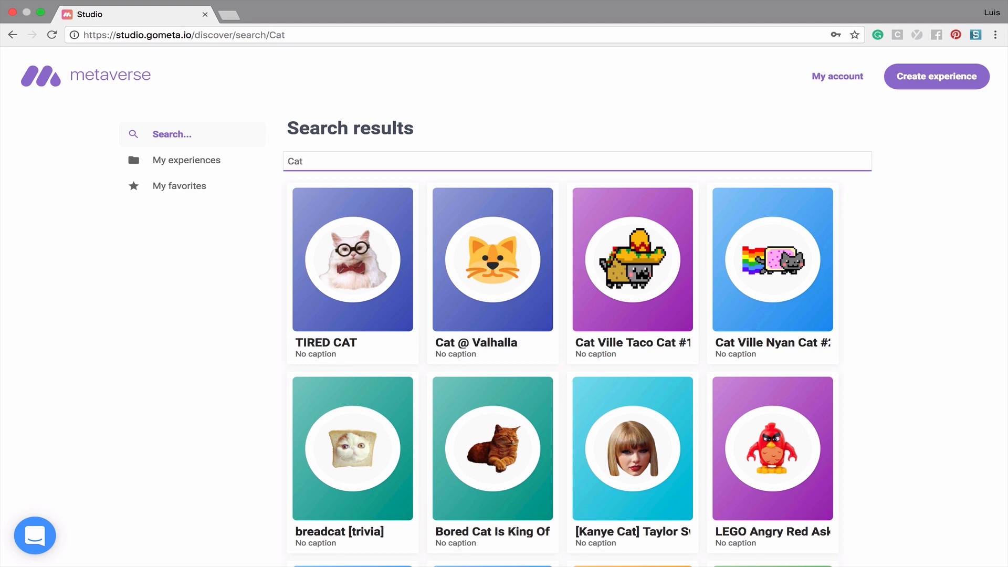
pyautogui.moveTo(184, 190)
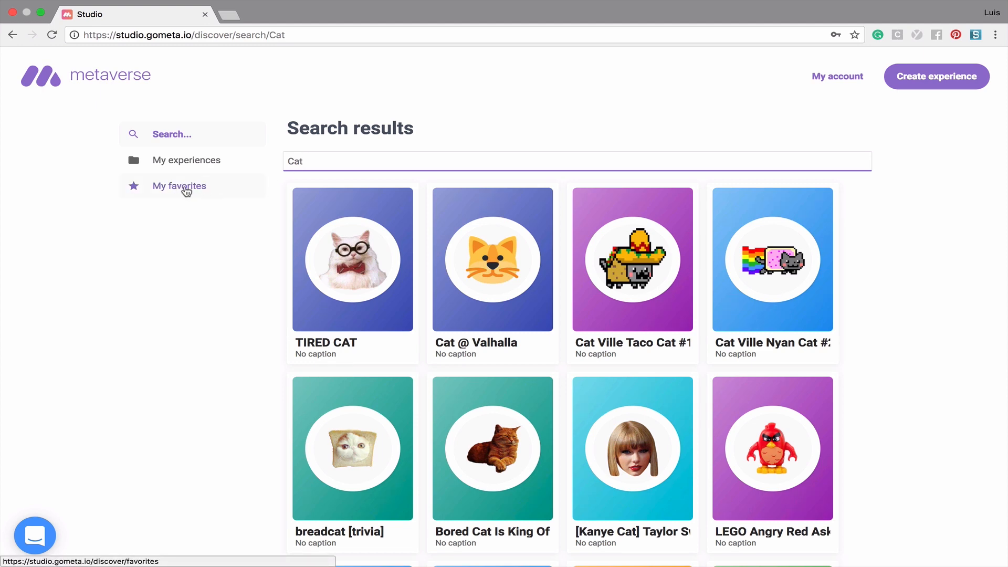
# Step: Show the My favorites collection with its five saved experiences
pyautogui.click(179, 185)
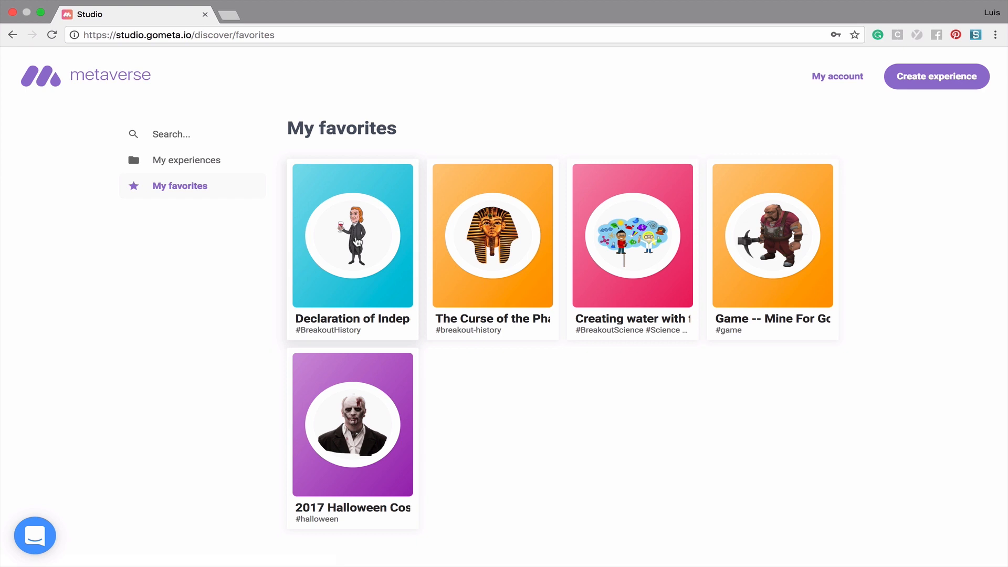
# Step: View the Declaration of Independence quiz details, peeking at its Clone/Delete options menu
pyautogui.click(353, 238)
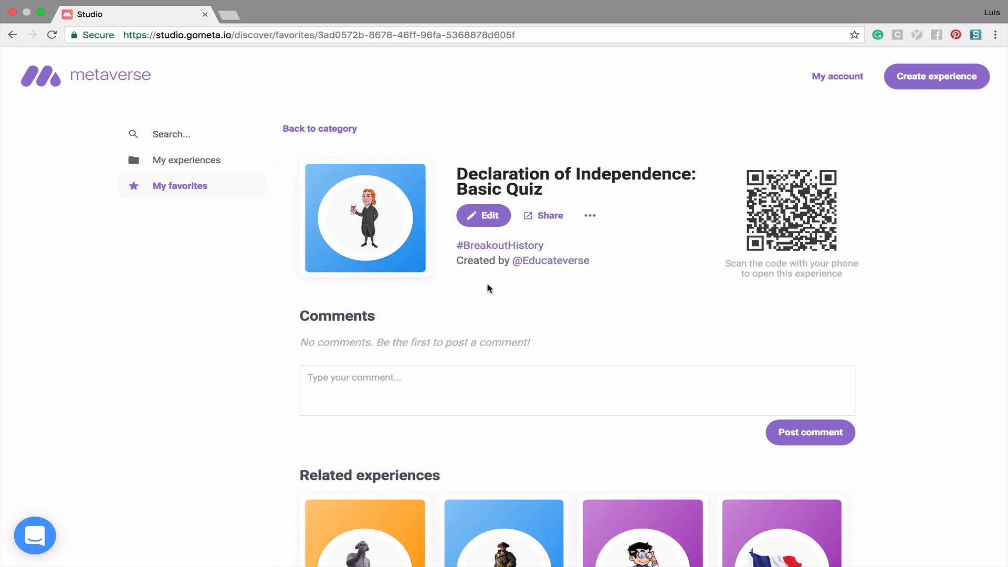
pyautogui.moveTo(872, 164)
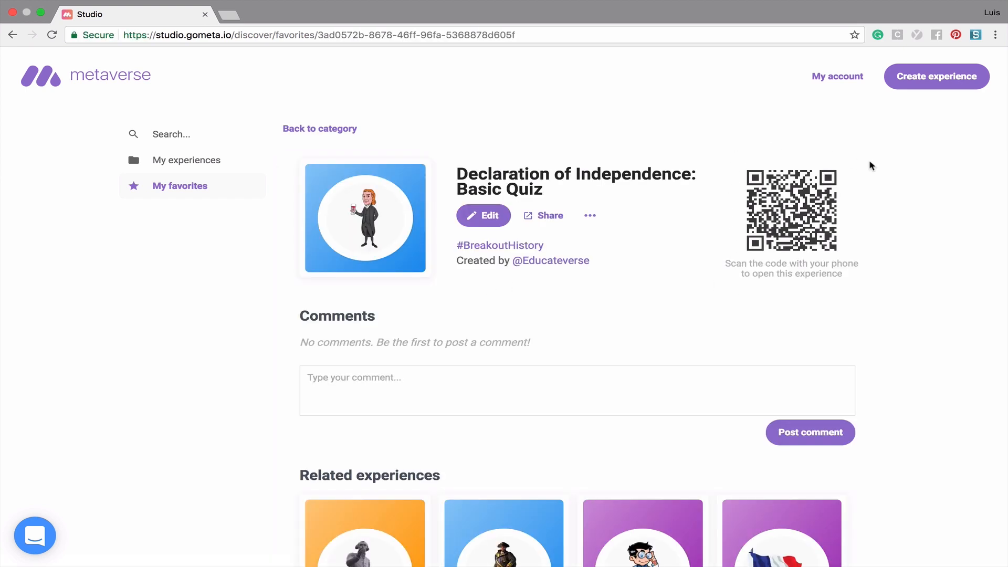
pyautogui.moveTo(714, 300)
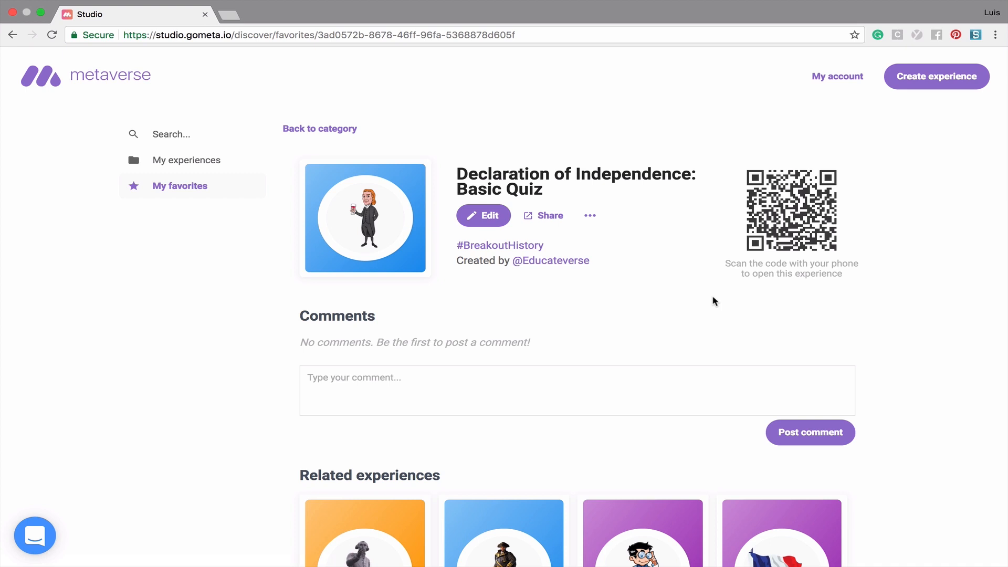
pyautogui.moveTo(544, 298)
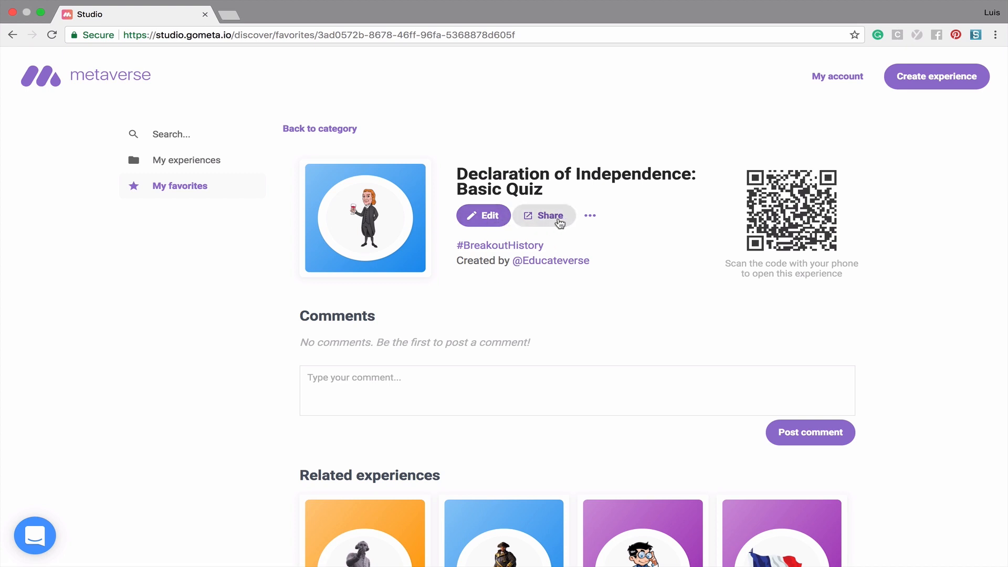
pyautogui.click(589, 216)
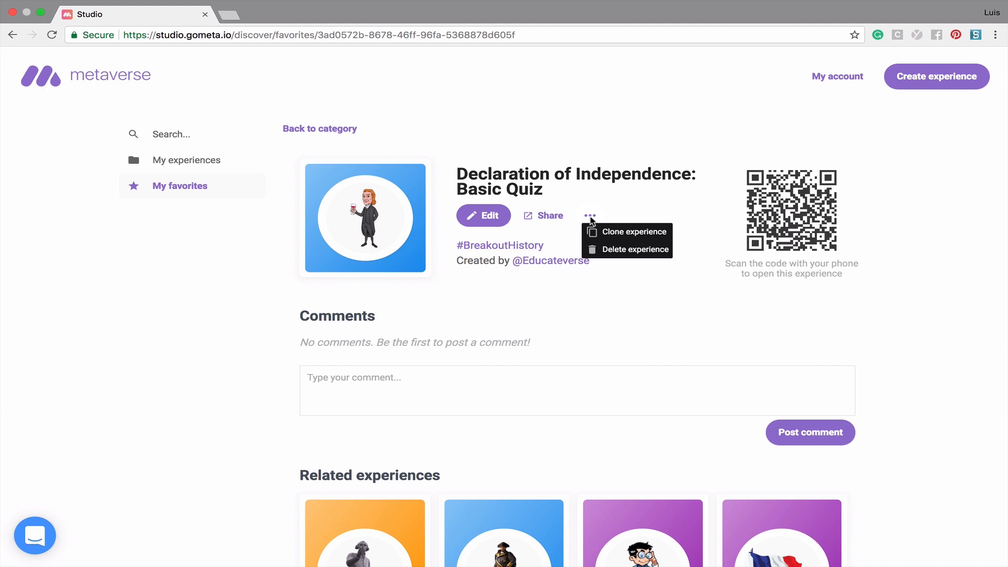
pyautogui.click(528, 281)
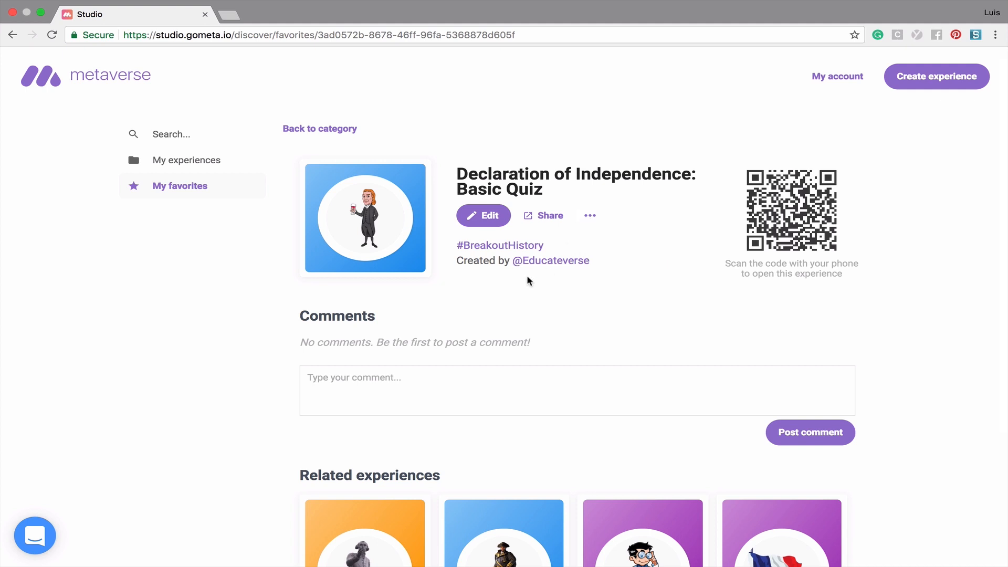
pyautogui.moveTo(527, 286)
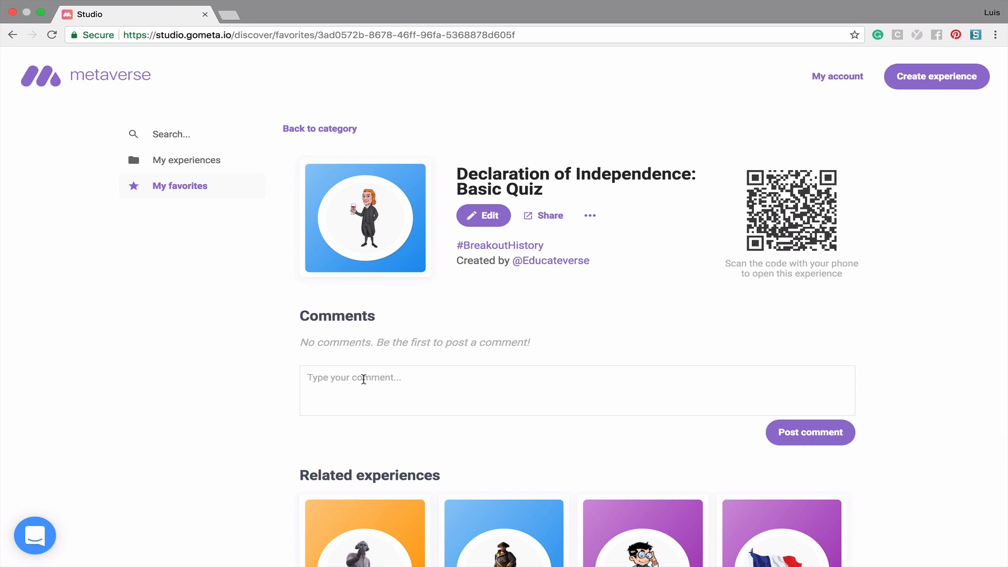
# Step: Write 'This is awesome! :)' in the comment box and post it on the quiz page
pyautogui.write('This')
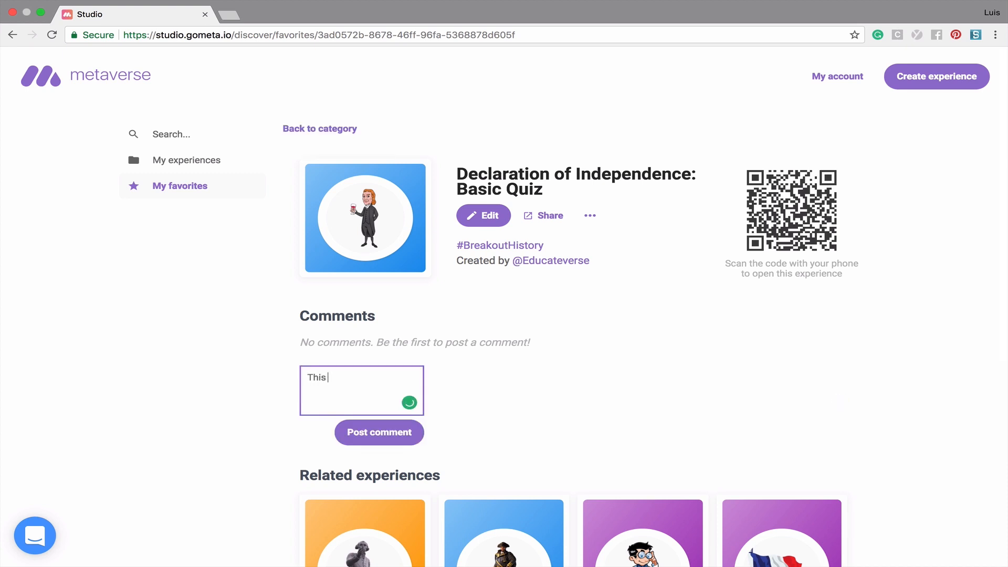
pyautogui.write('is awesome! :)')
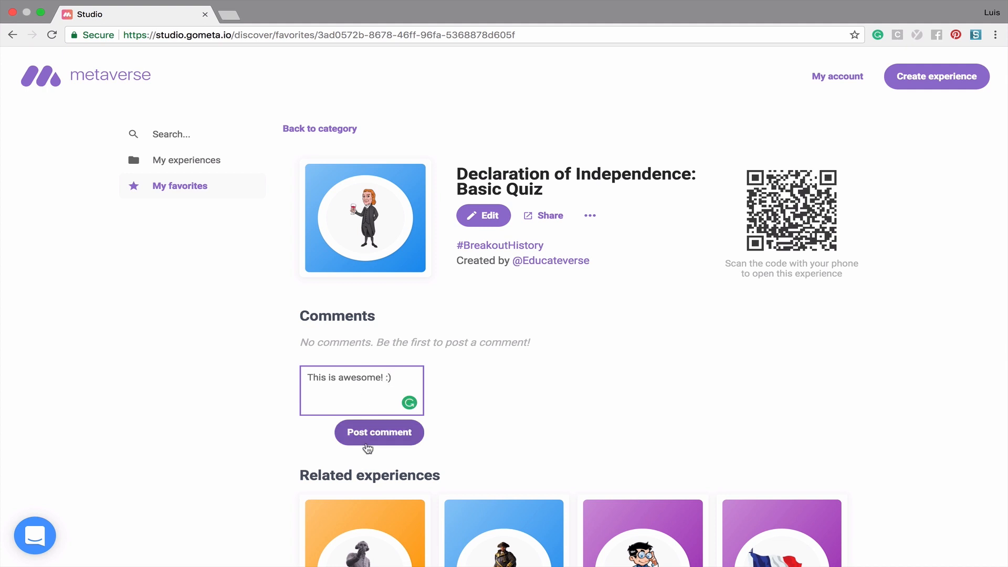
pyautogui.click(379, 432)
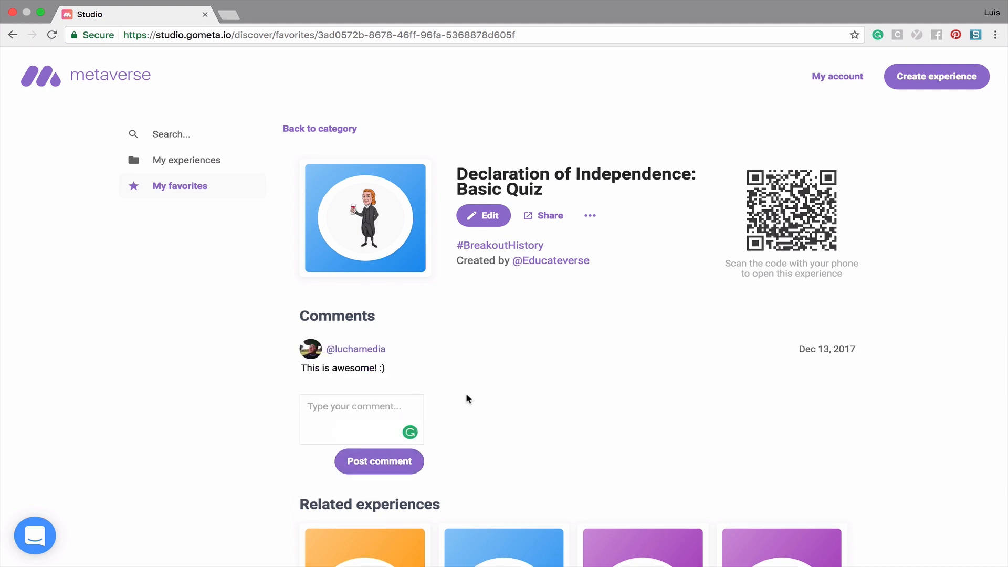
pyautogui.scroll(-3)
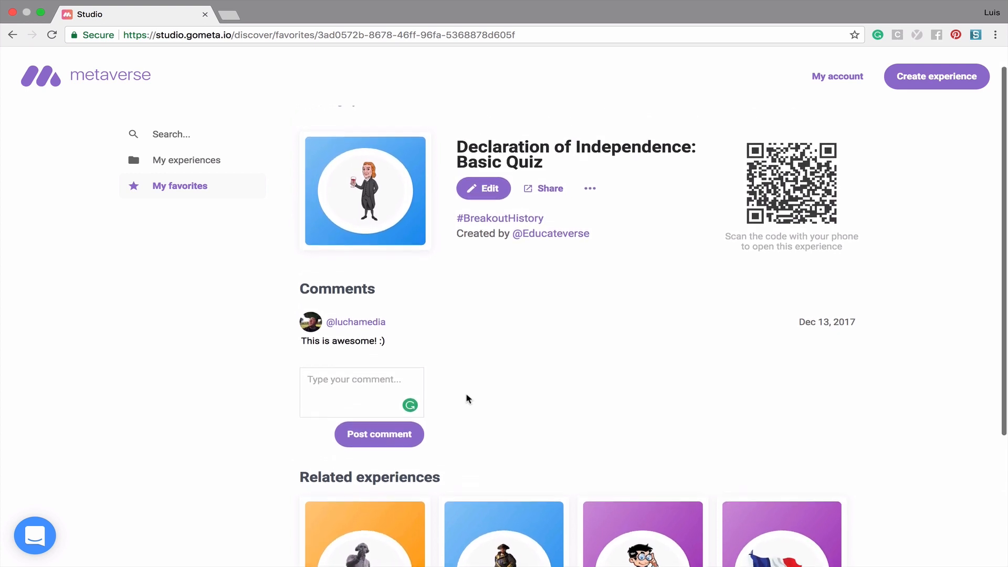
pyautogui.scroll(-3)
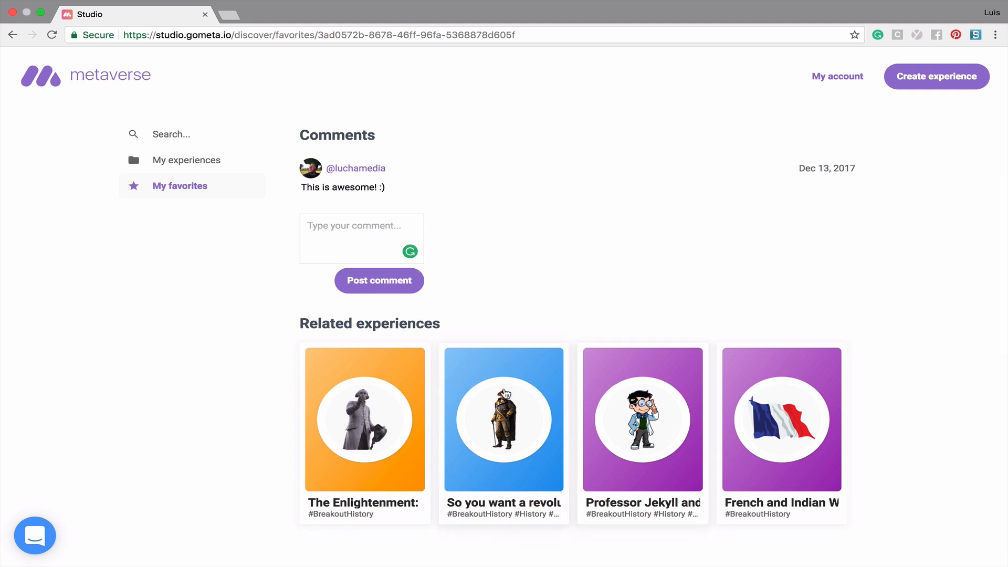
pyautogui.moveTo(603, 361)
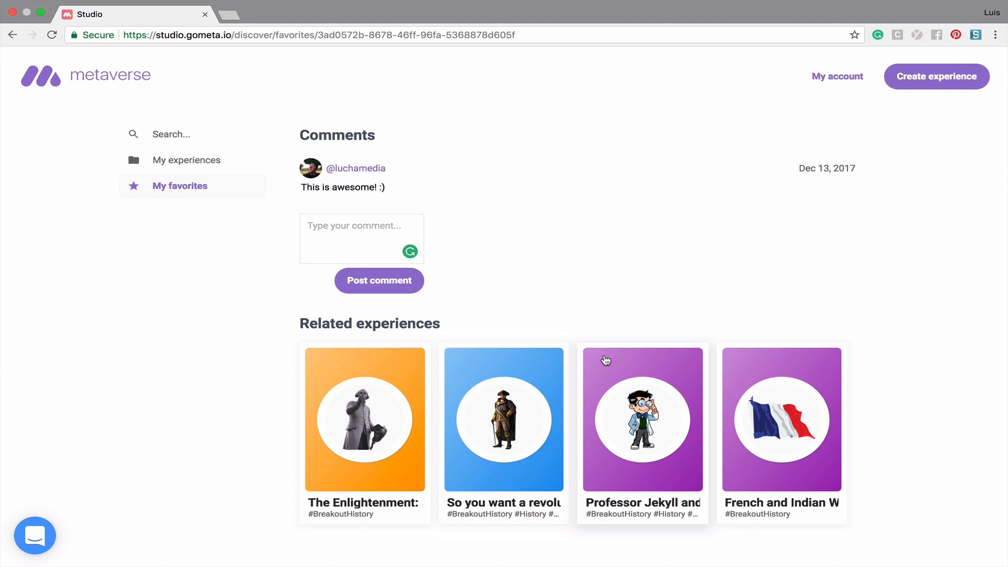
pyautogui.moveTo(838, 193)
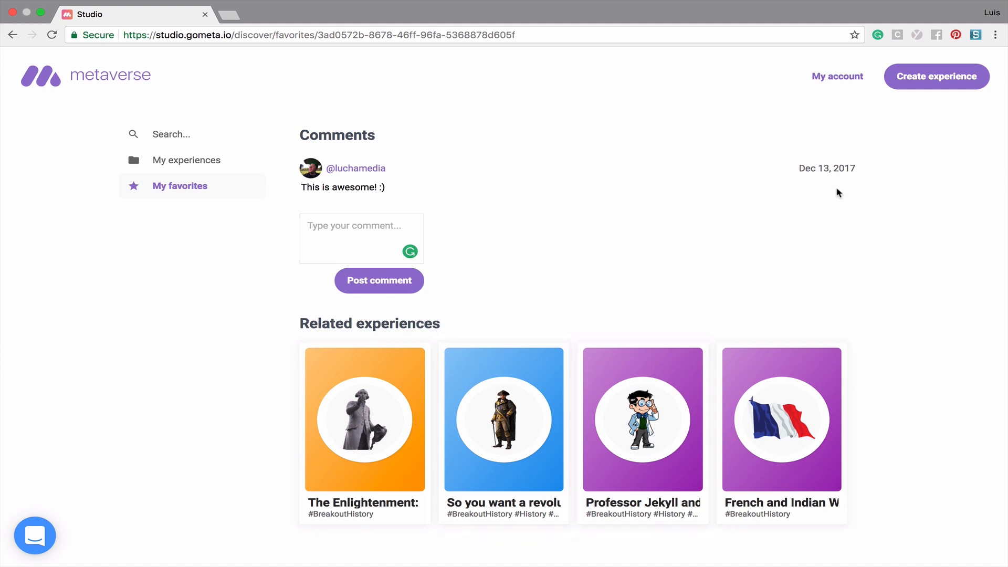
pyautogui.moveTo(936, 82)
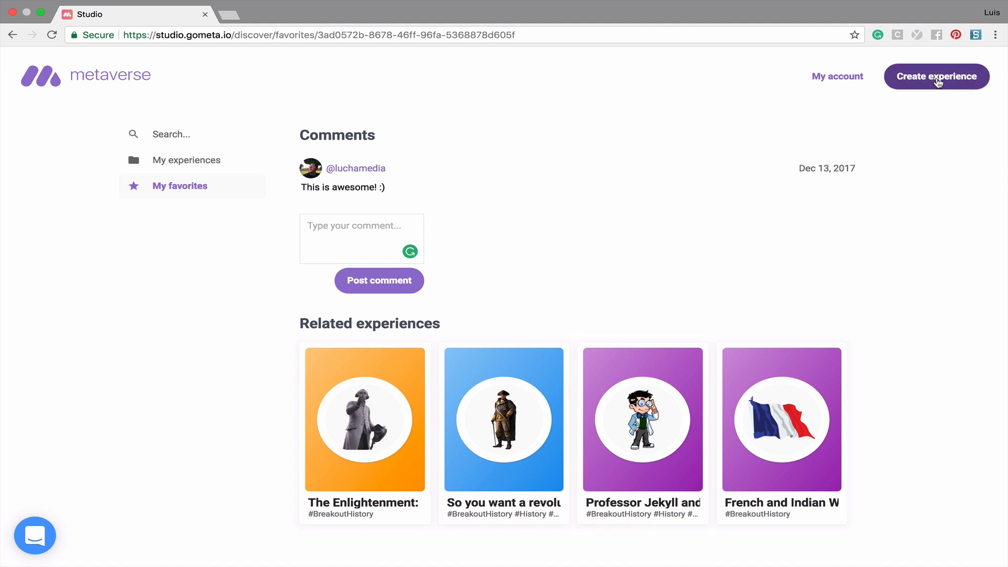
# Step: Create a new experience, opening an Untitled storyboard with one blank scene
pyautogui.click(936, 77)
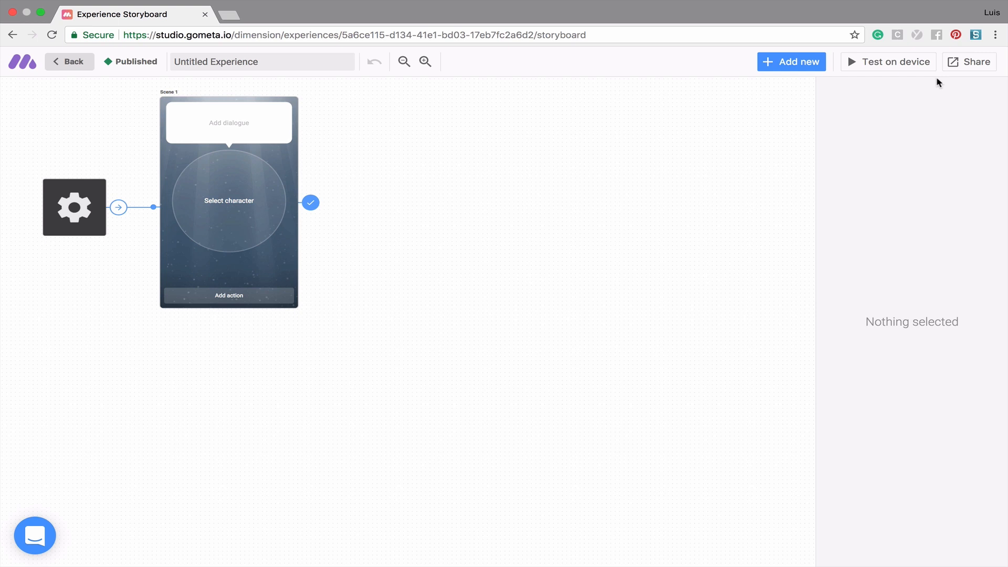
pyautogui.moveTo(610, 162)
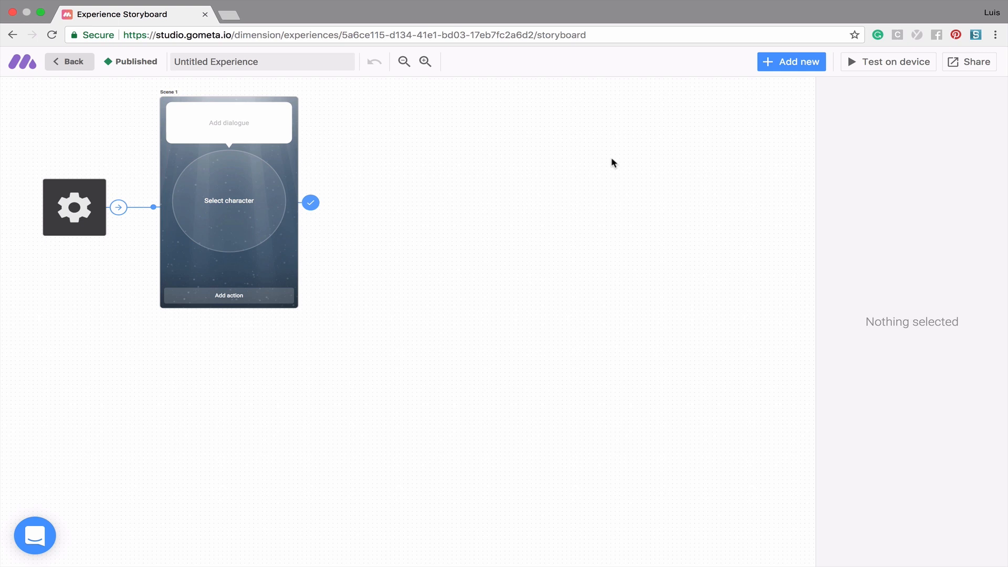
# Step: Replace the Untitled Experience title with 'Welcome to Metaverse!'
pyautogui.doubleClick(233, 61)
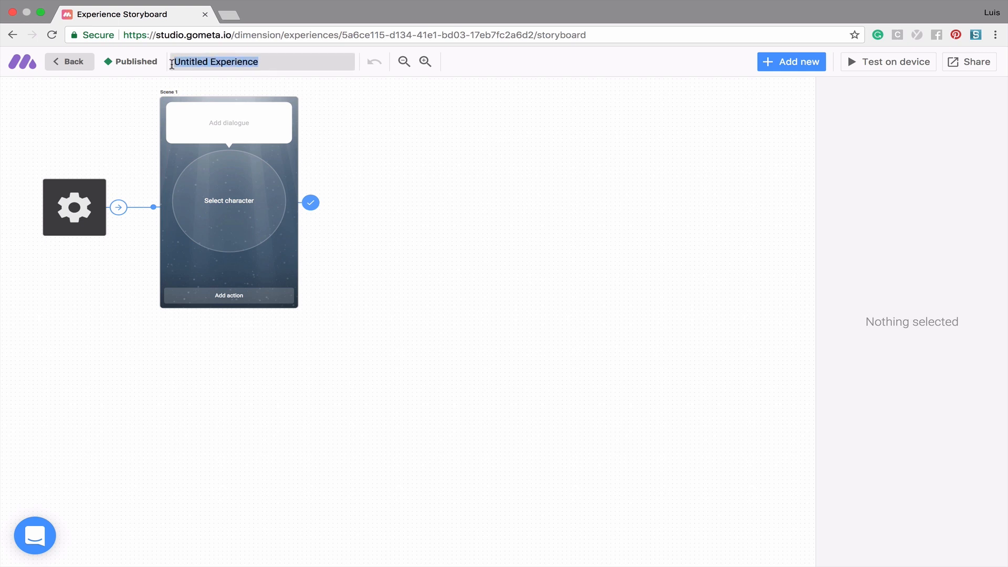
pyautogui.write('Welcome')
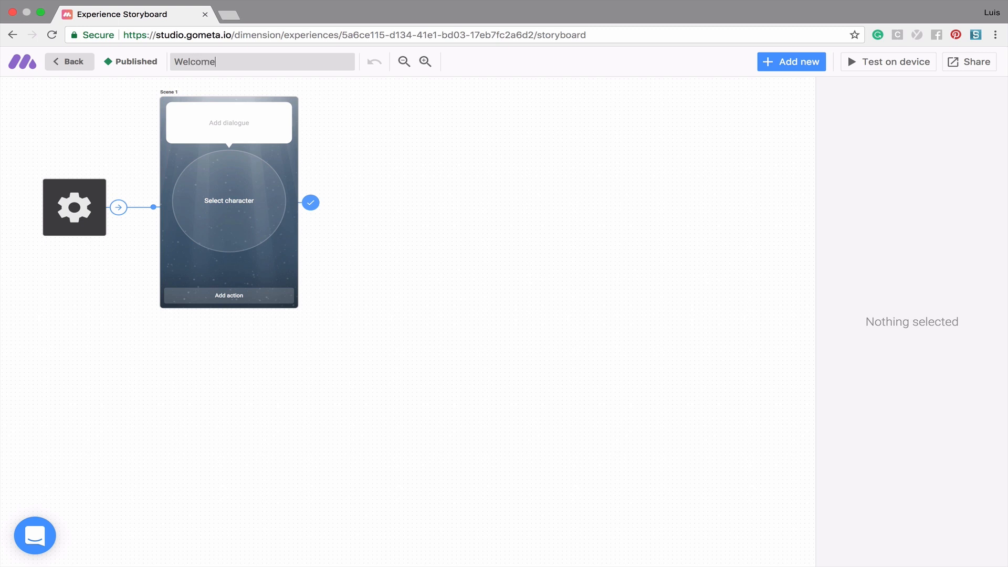
pyautogui.write('to Metave')
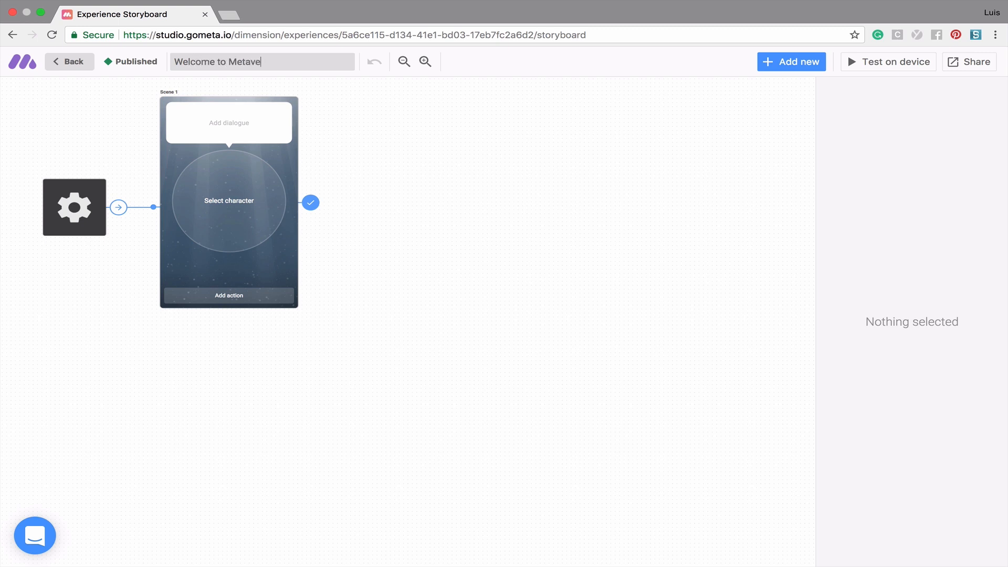
pyautogui.write('rse!')
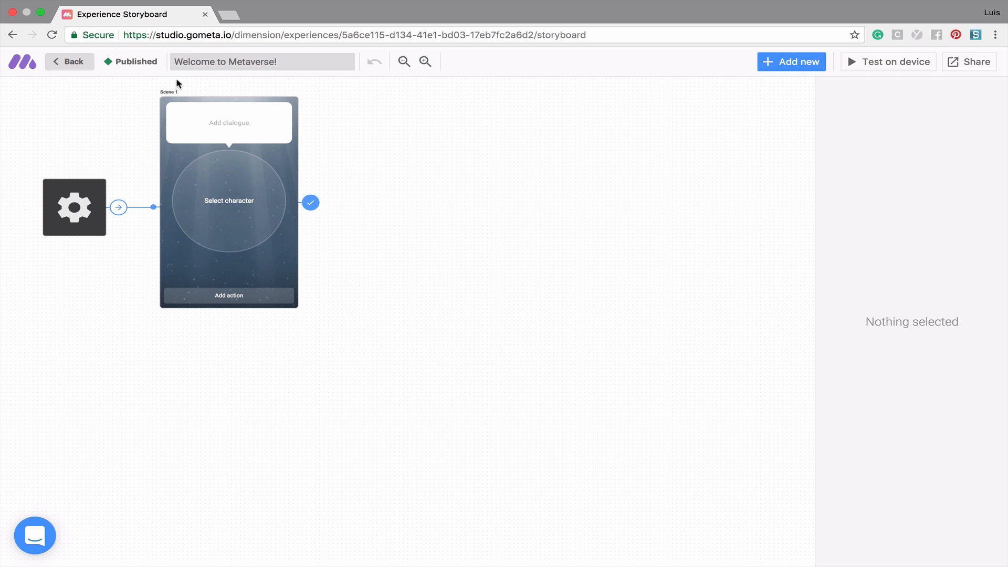
pyautogui.moveTo(353, 111)
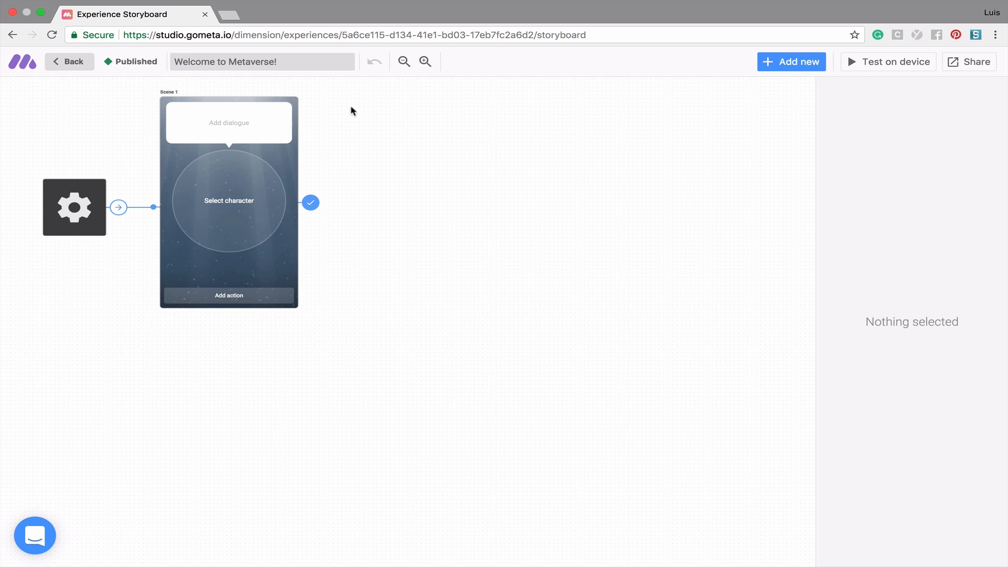
pyautogui.moveTo(322, 100)
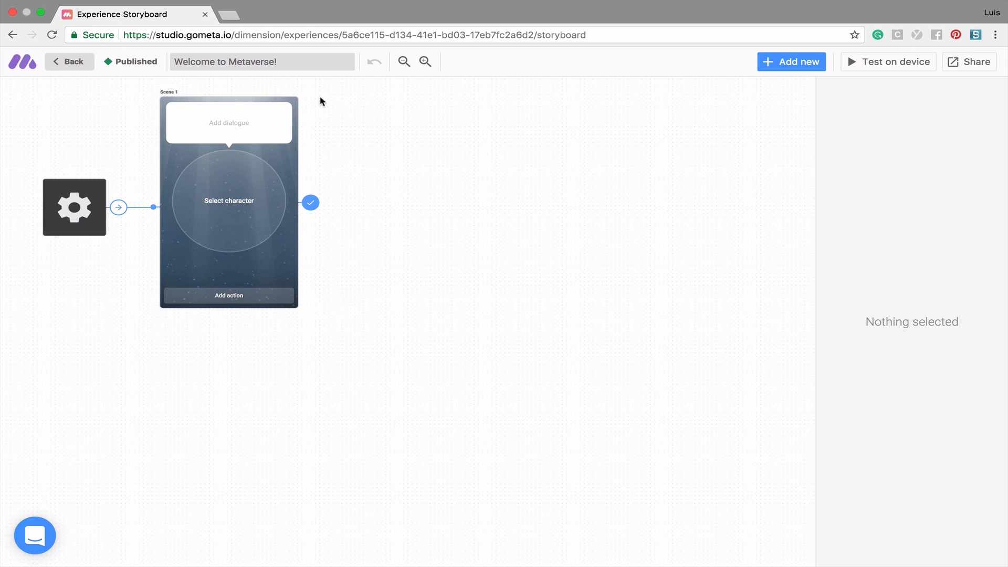
pyautogui.moveTo(314, 174)
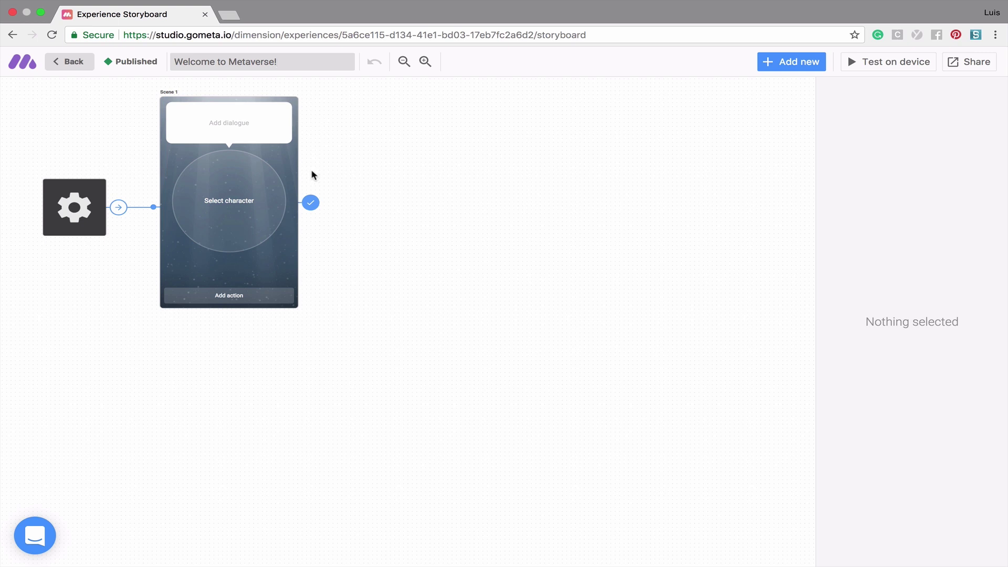
pyautogui.moveTo(234, 192)
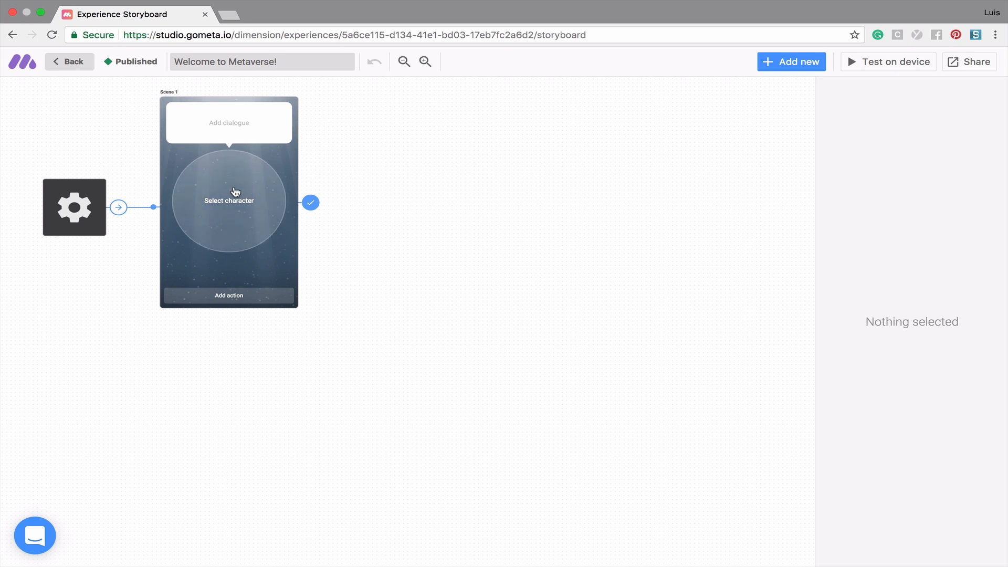
# Step: Pick the Little Fox model from Google Poly as Scene 1's character
pyautogui.click(228, 201)
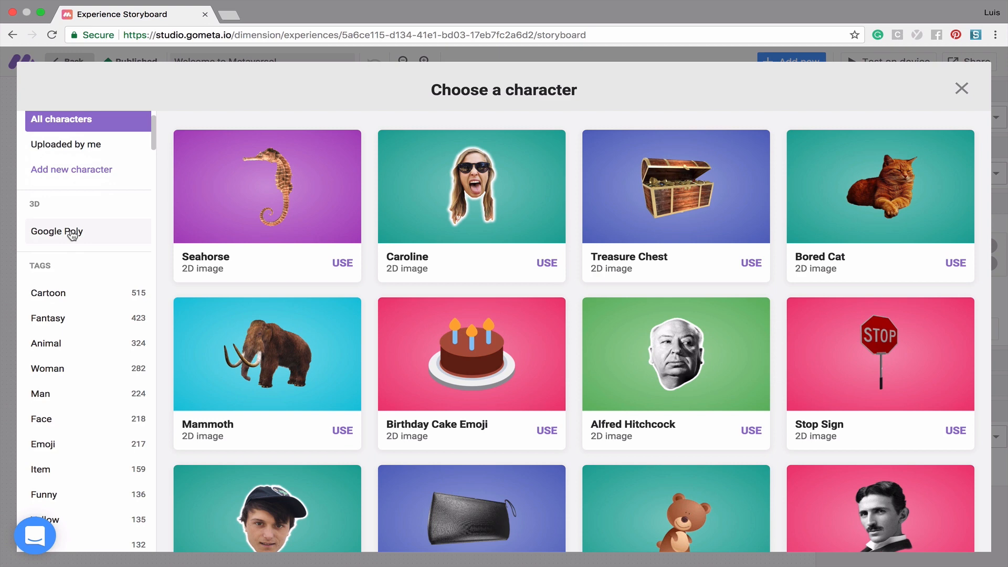
pyautogui.click(57, 230)
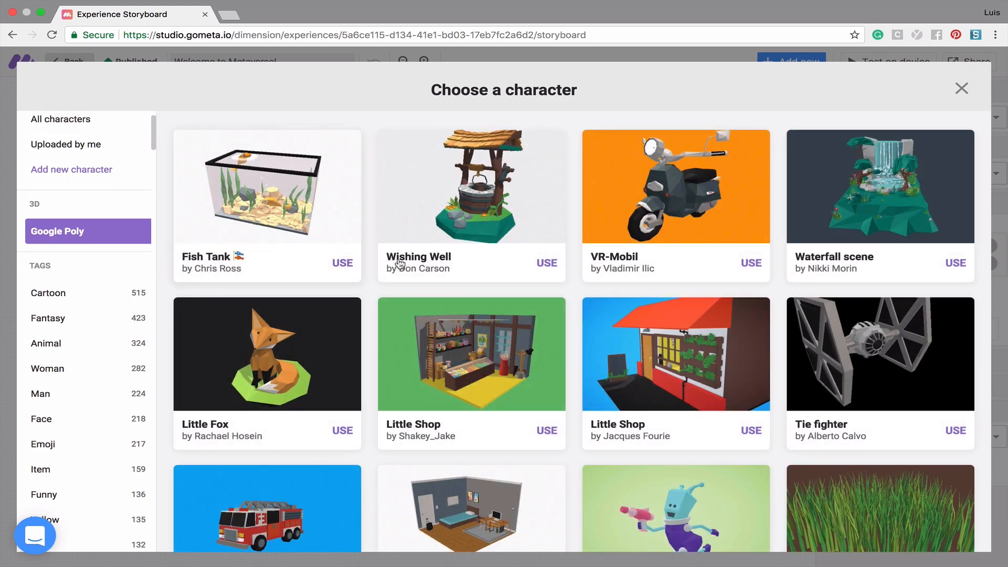
pyautogui.moveTo(270, 370)
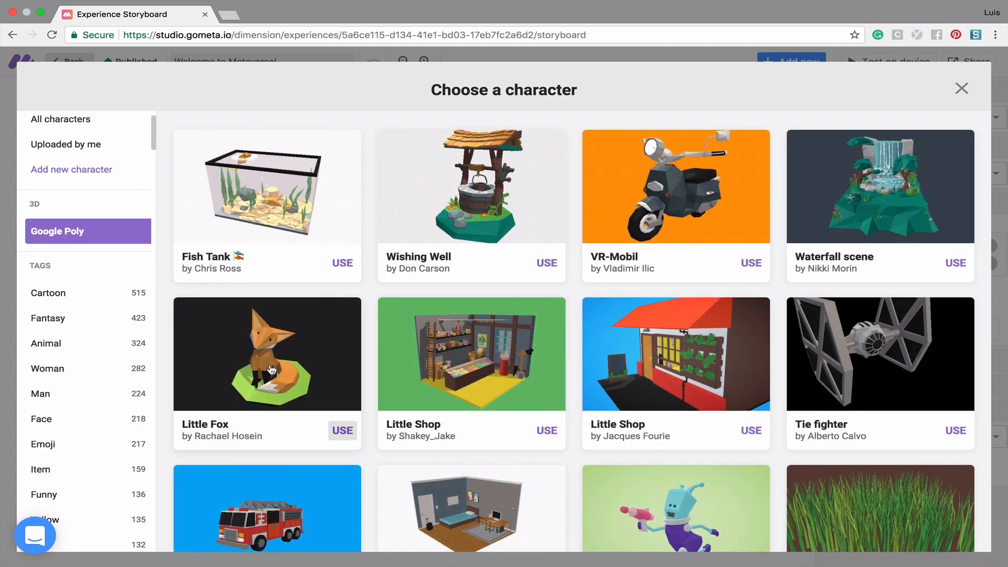
pyautogui.click(342, 431)
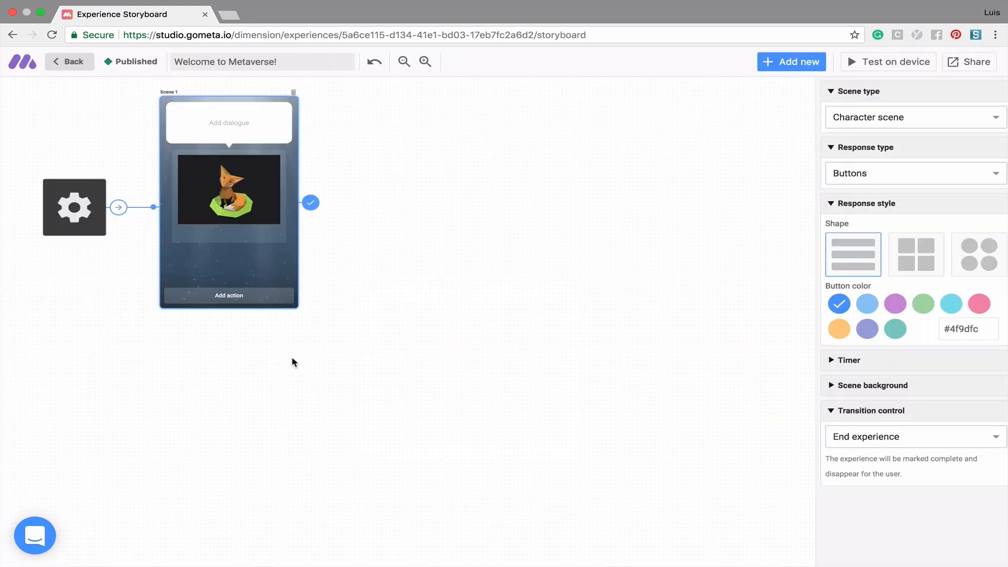
# Step: Enter 'Welcome to Metaverse!' as the Little Fox's dialogue bubble text in Scene 1
pyautogui.write('W')
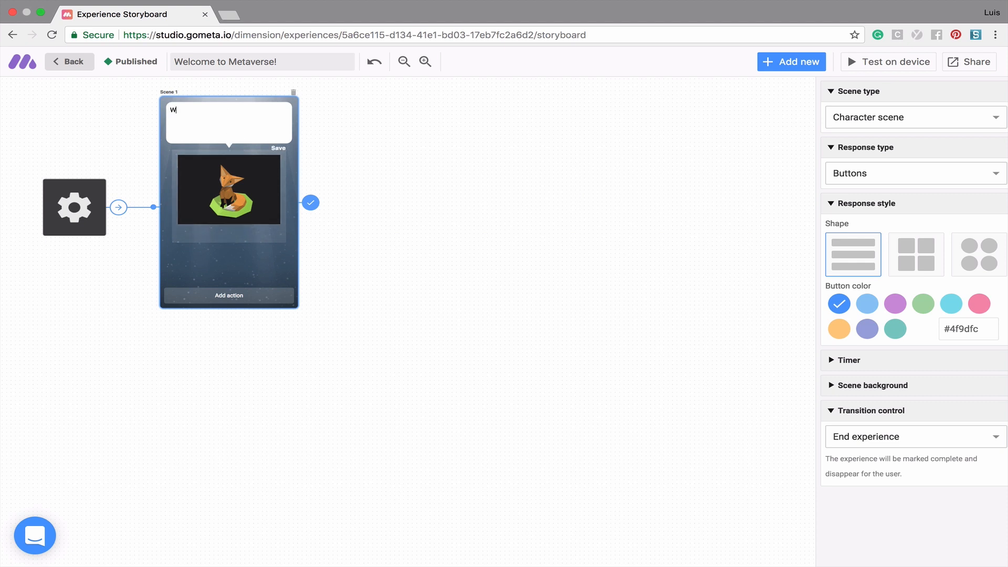
pyautogui.write('elcome to Metaverse!')
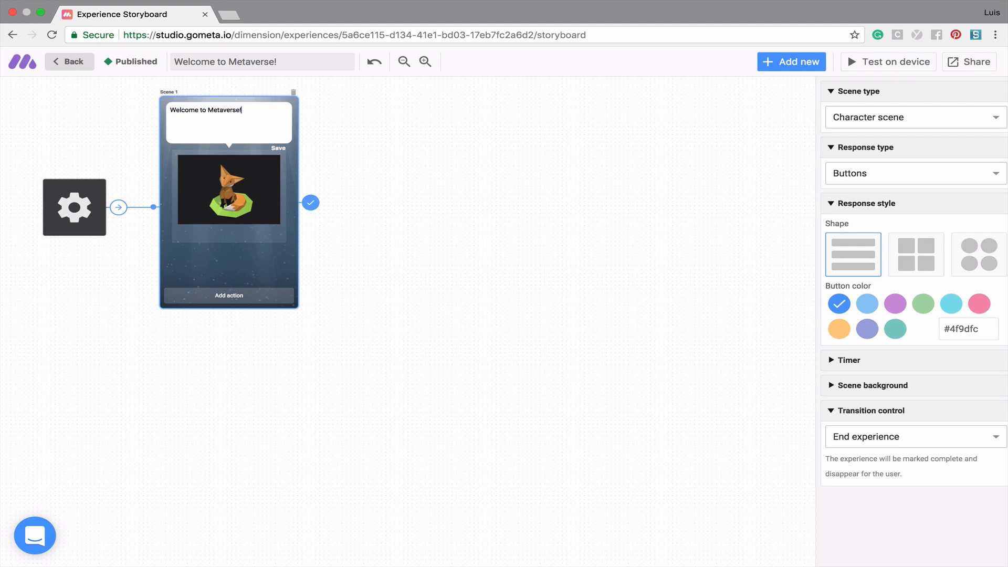
pyautogui.moveTo(265, 255)
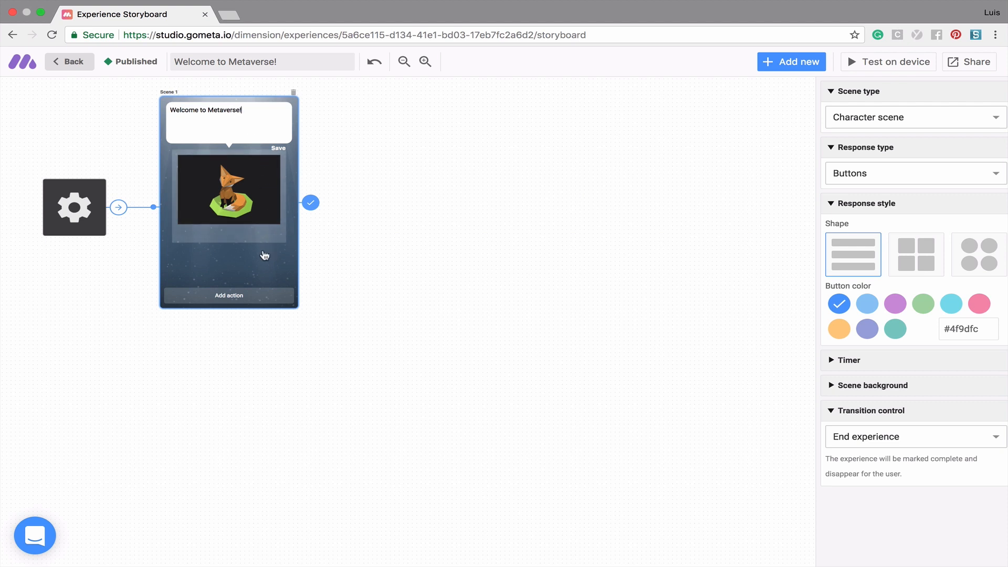
pyautogui.moveTo(254, 299)
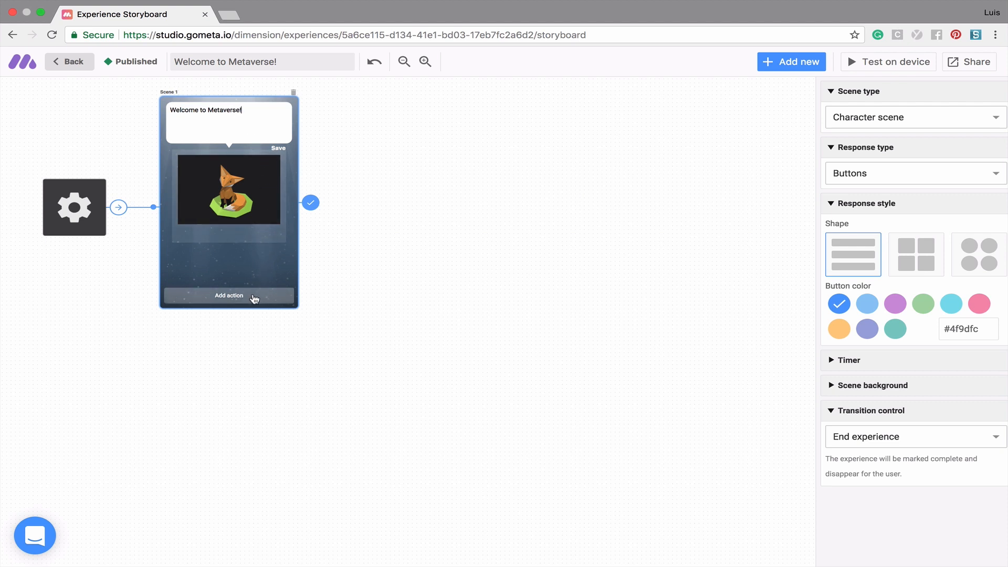
# Step: Add a response button to the fox scene, styled as a two-column grid in purple
pyautogui.click(228, 296)
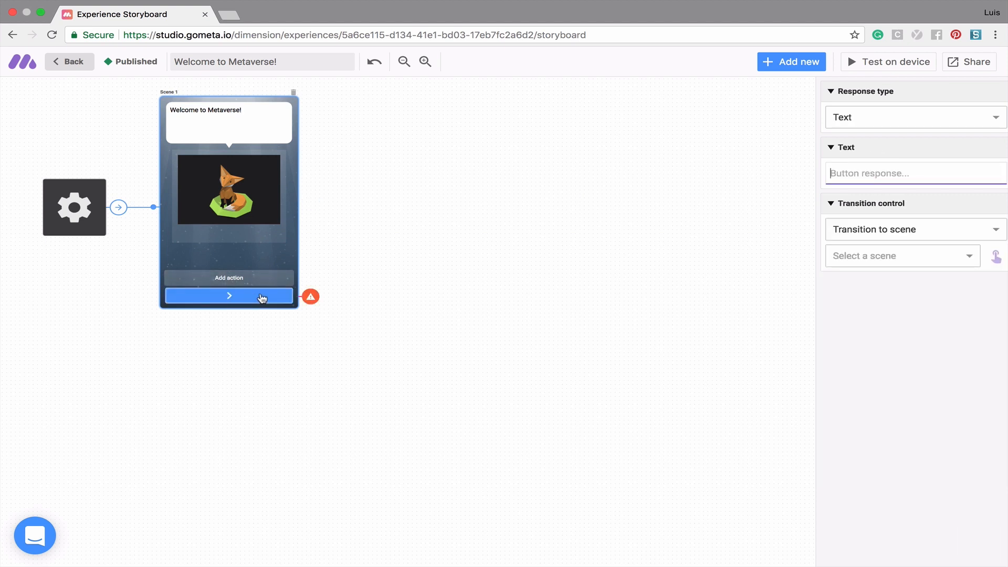
pyautogui.moveTo(268, 265)
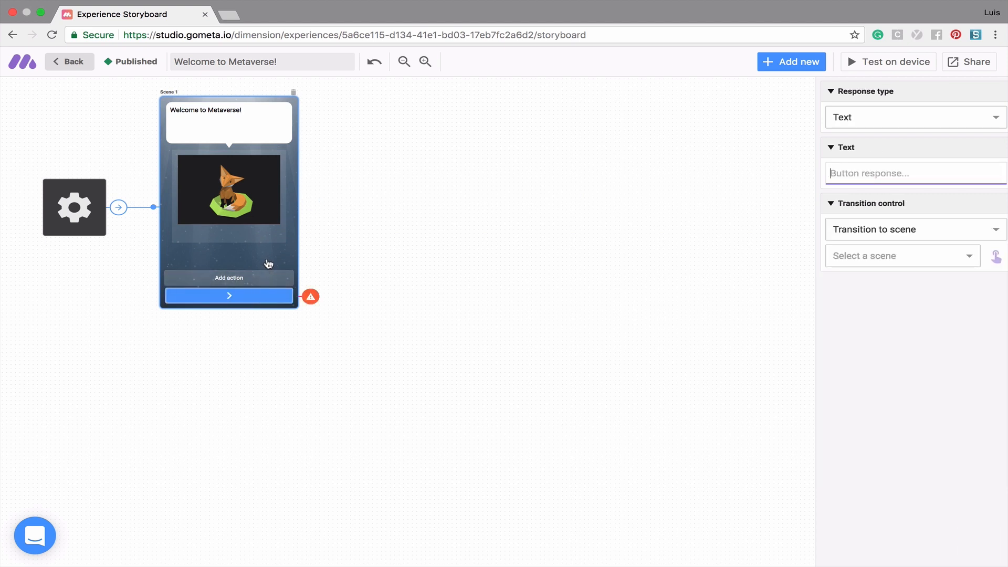
pyautogui.click(229, 296)
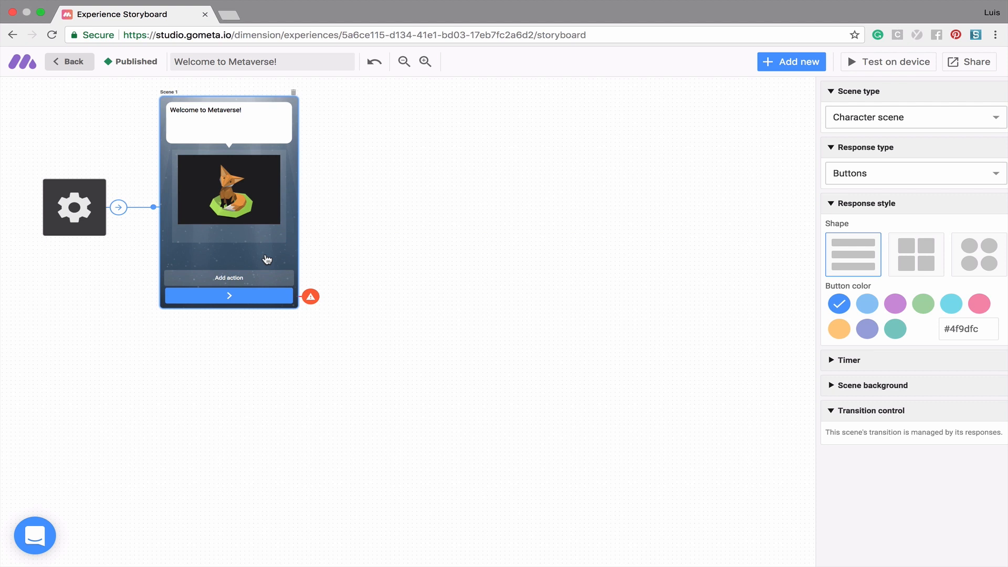
pyautogui.moveTo(567, 265)
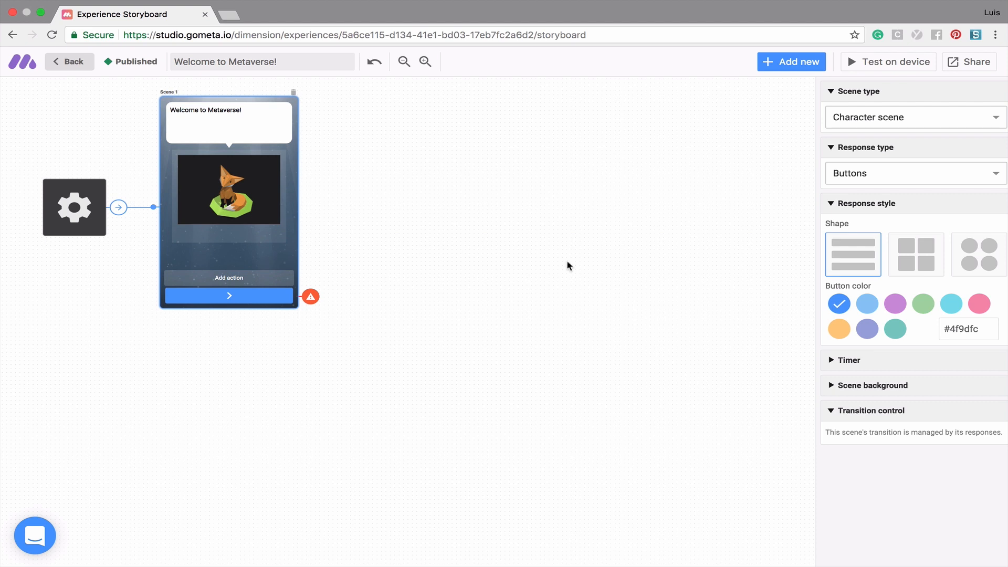
pyautogui.click(915, 254)
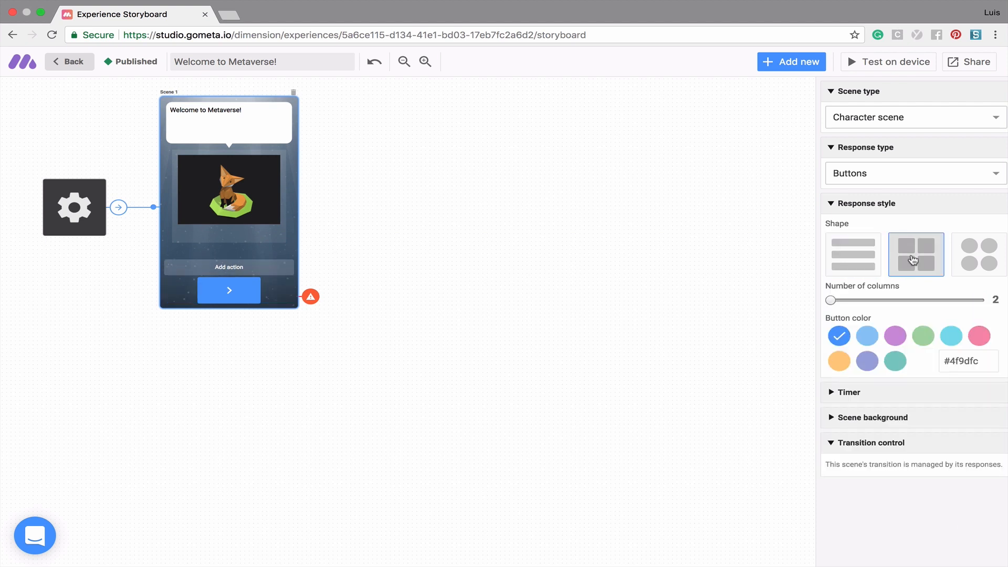
pyautogui.click(894, 336)
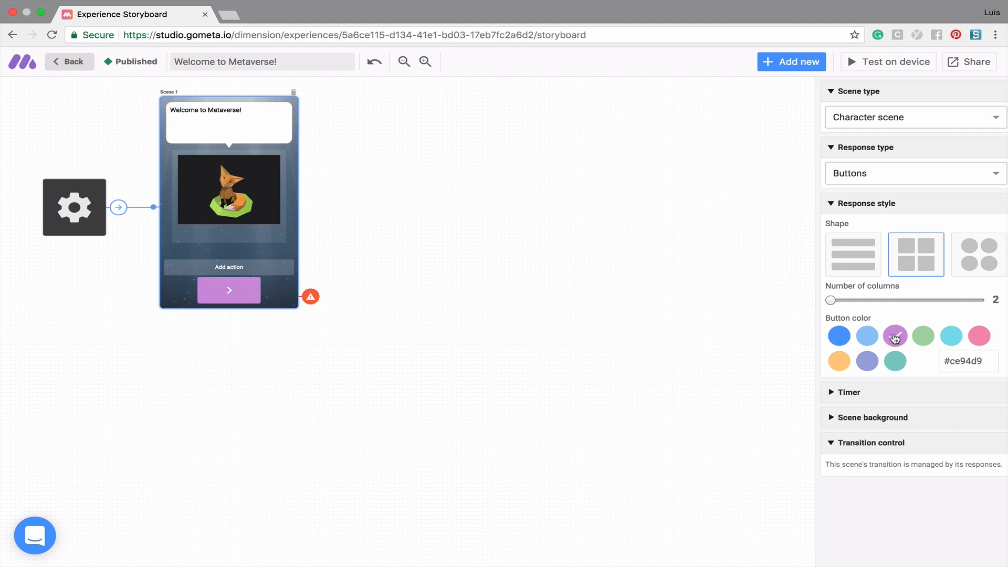
pyautogui.click(894, 336)
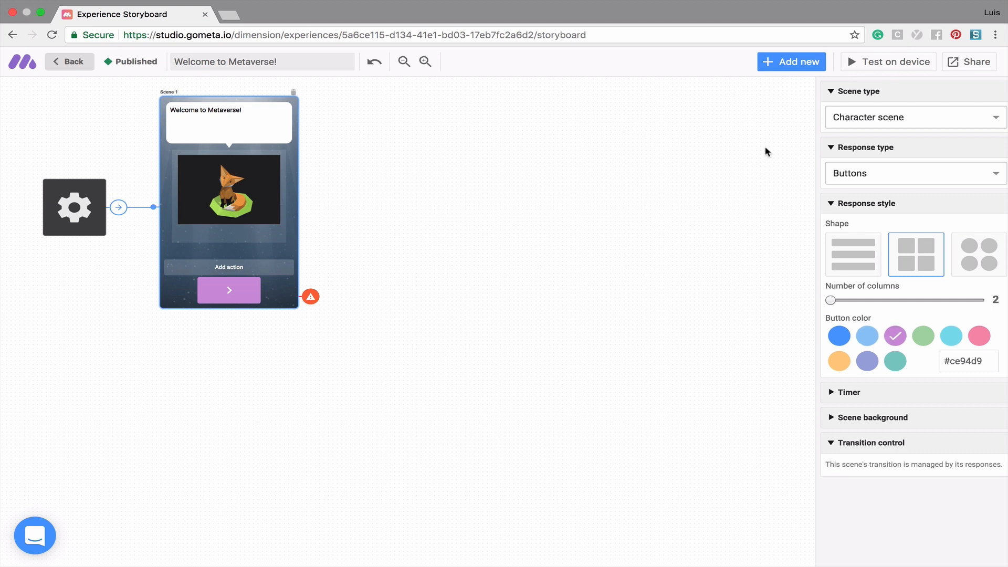
pyautogui.moveTo(790, 66)
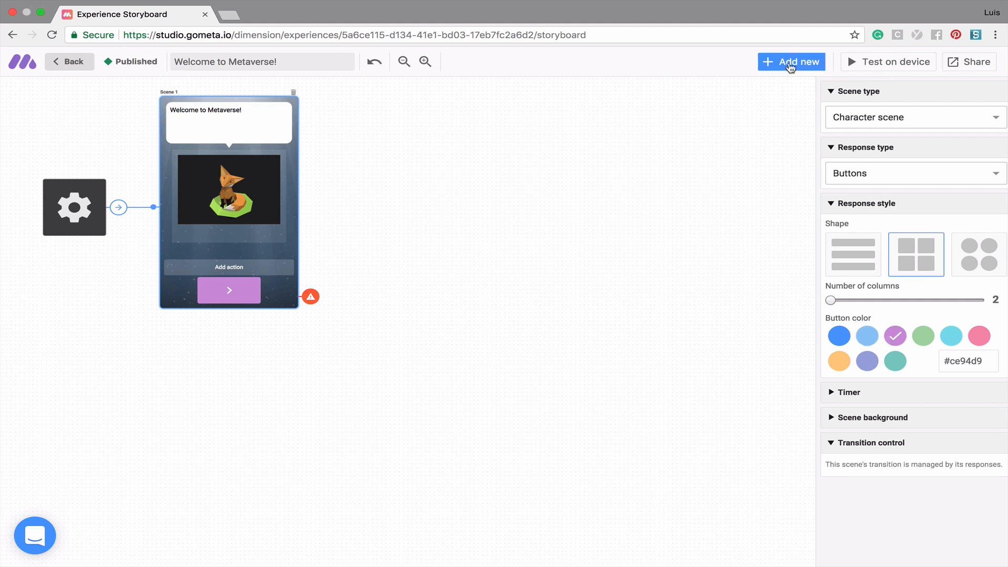
# Step: Add a Camera scene from the All scenes catalogue as the storyboard's second scene
pyautogui.click(792, 62)
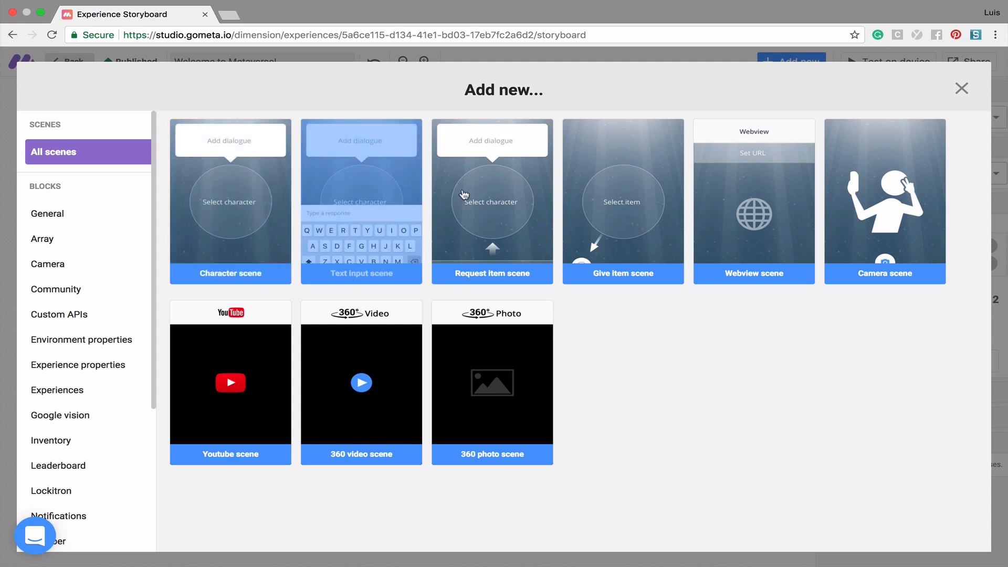
pyautogui.moveTo(876, 180)
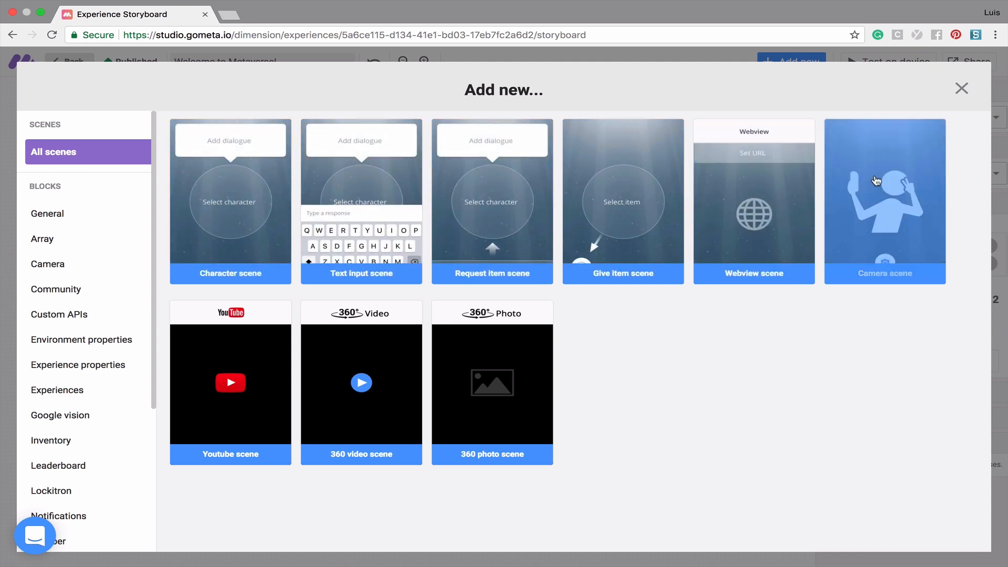
pyautogui.moveTo(445, 359)
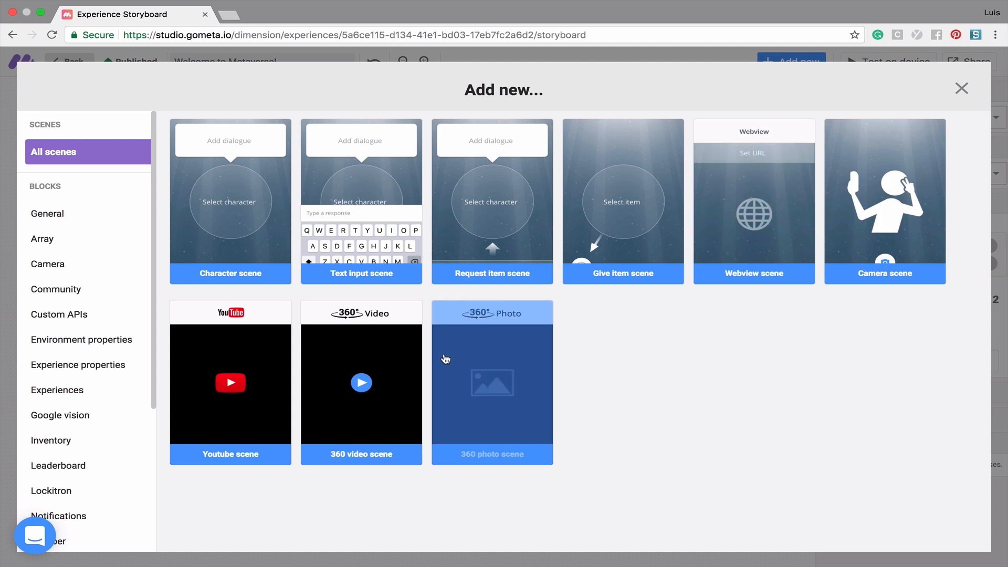
pyautogui.moveTo(122, 309)
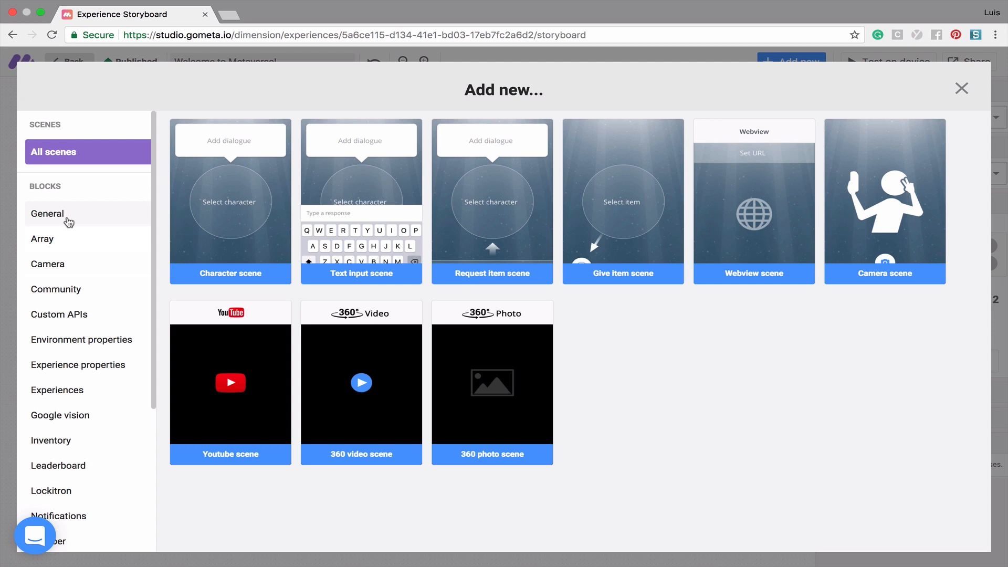
pyautogui.moveTo(74, 220)
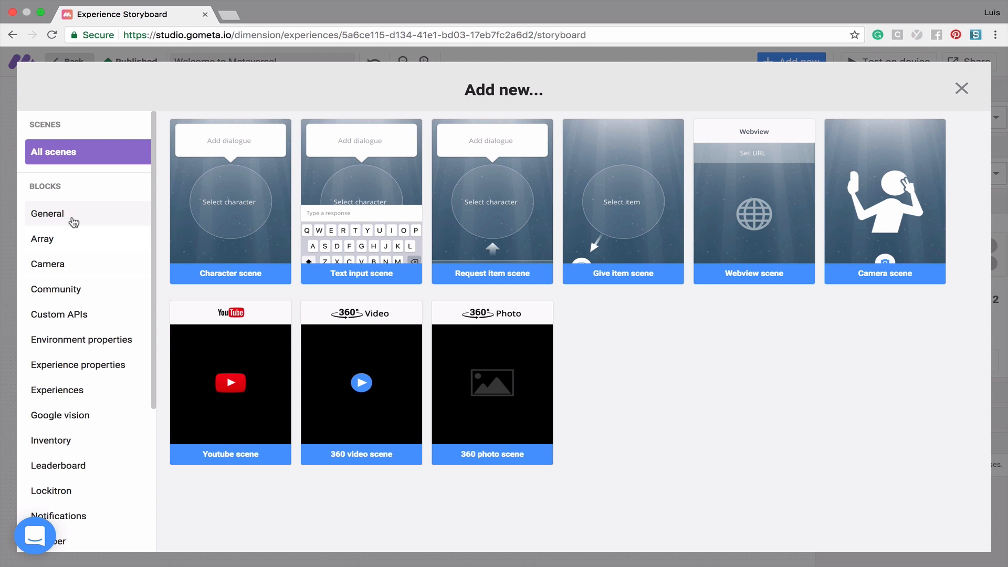
pyautogui.moveTo(271, 210)
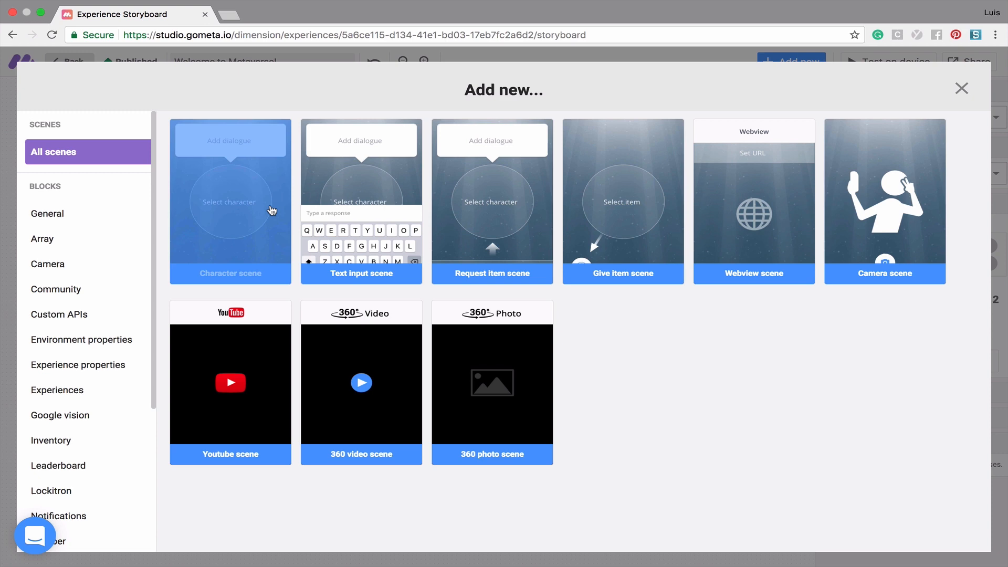
pyautogui.moveTo(891, 196)
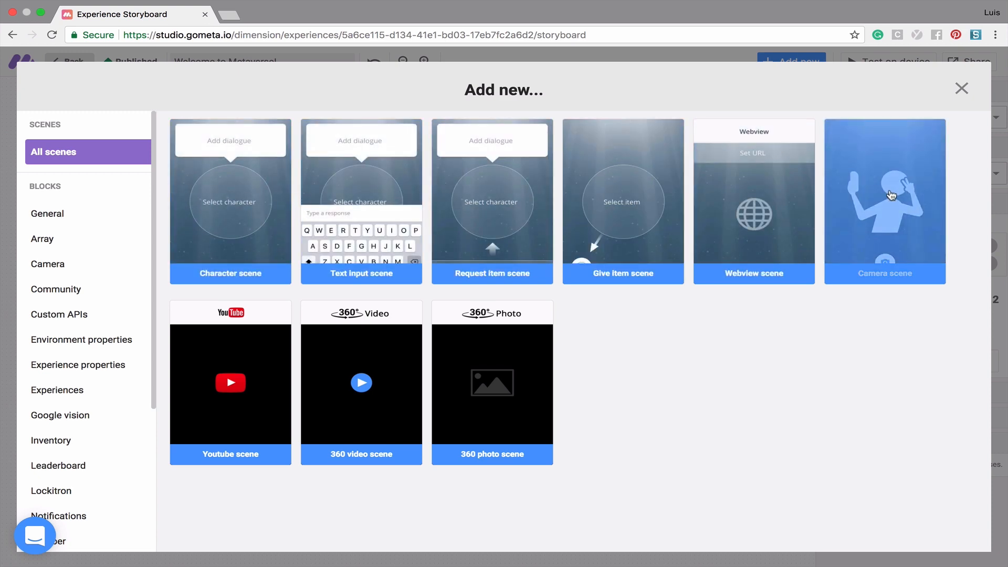
pyautogui.click(884, 201)
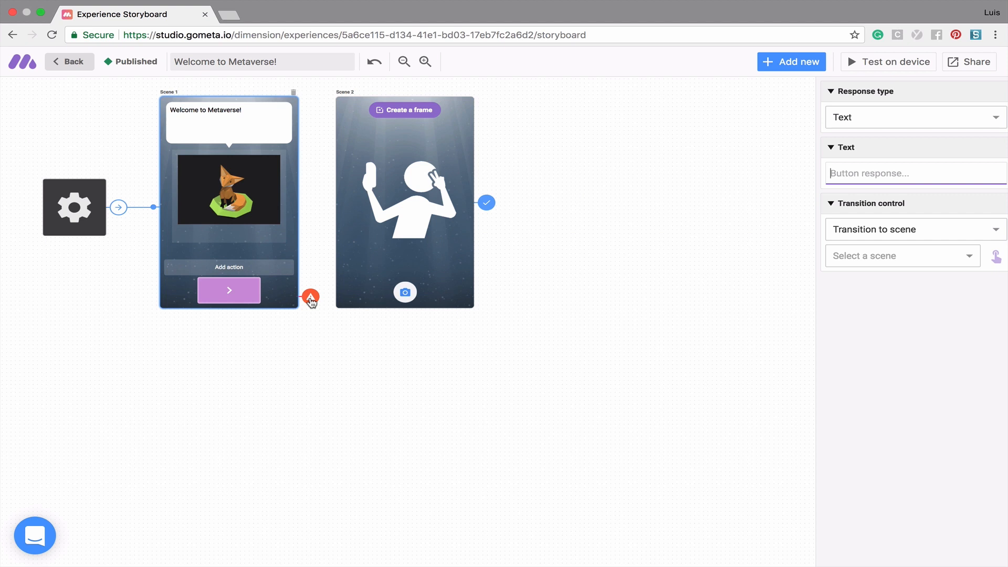
pyautogui.moveTo(686, 275)
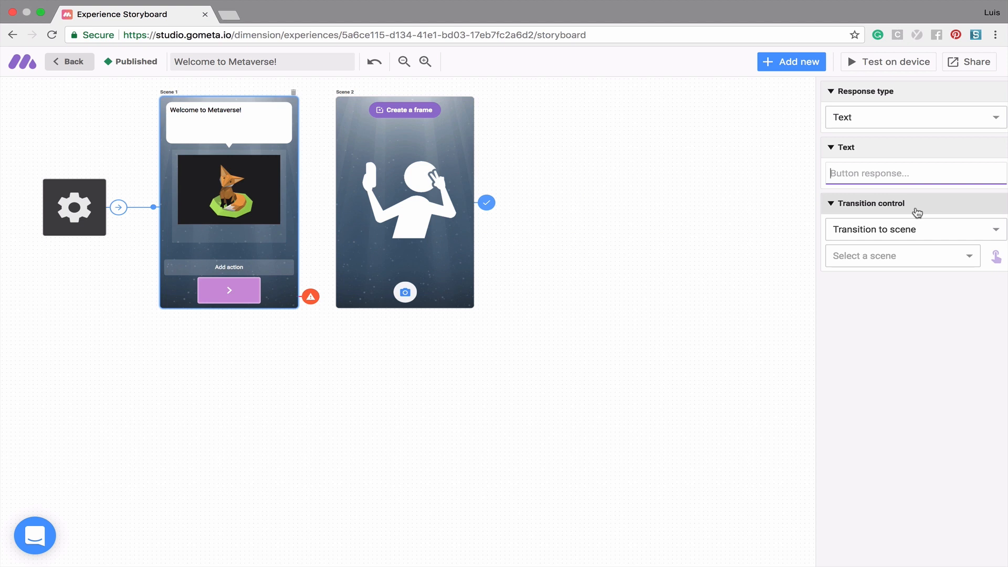
# Step: Set the fox scene's button to transition to Scene 2, the camera scene
pyautogui.click(902, 255)
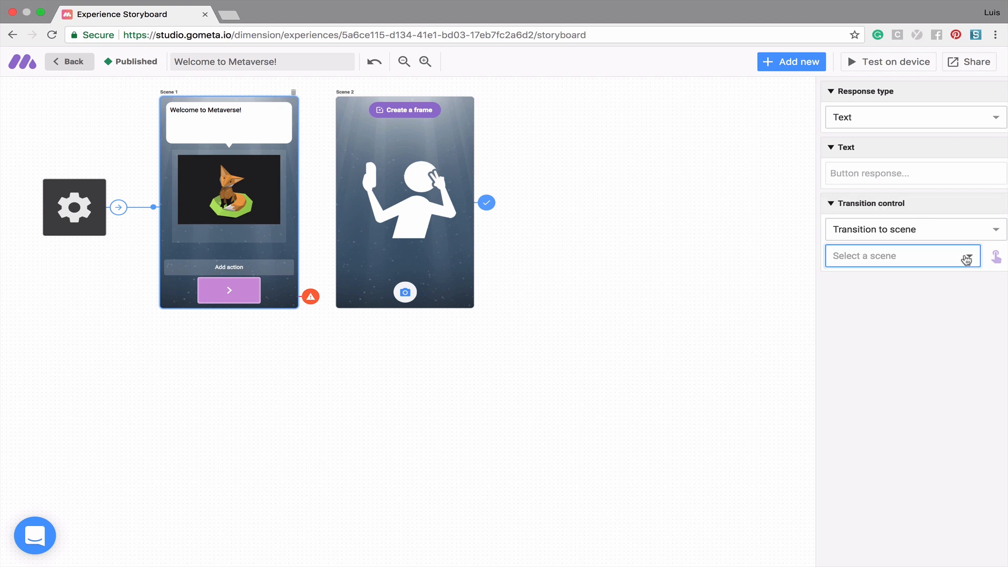
pyautogui.click(903, 255)
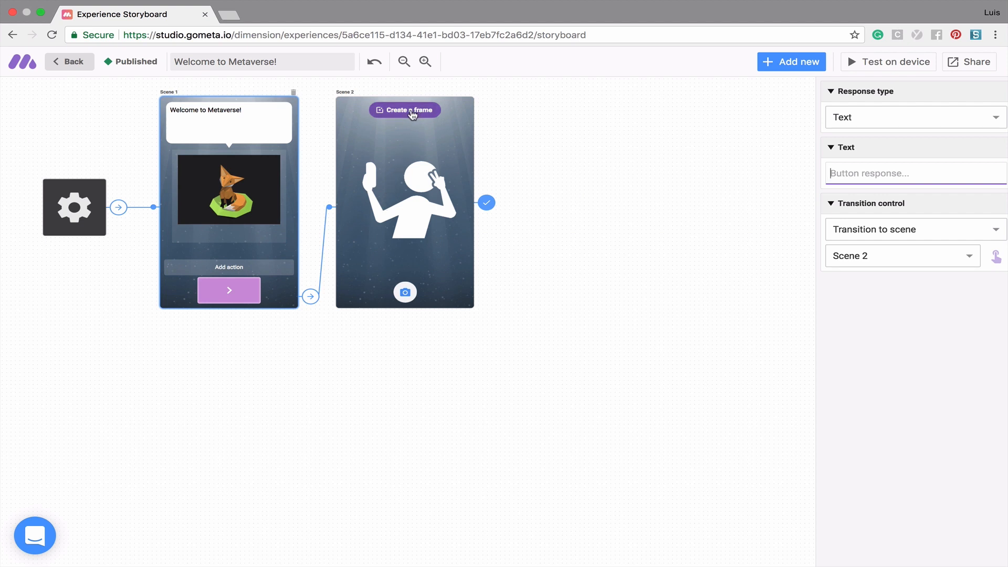
# Step: Create a photo frame and place an enlarged cat at its lower left
pyautogui.click(405, 110)
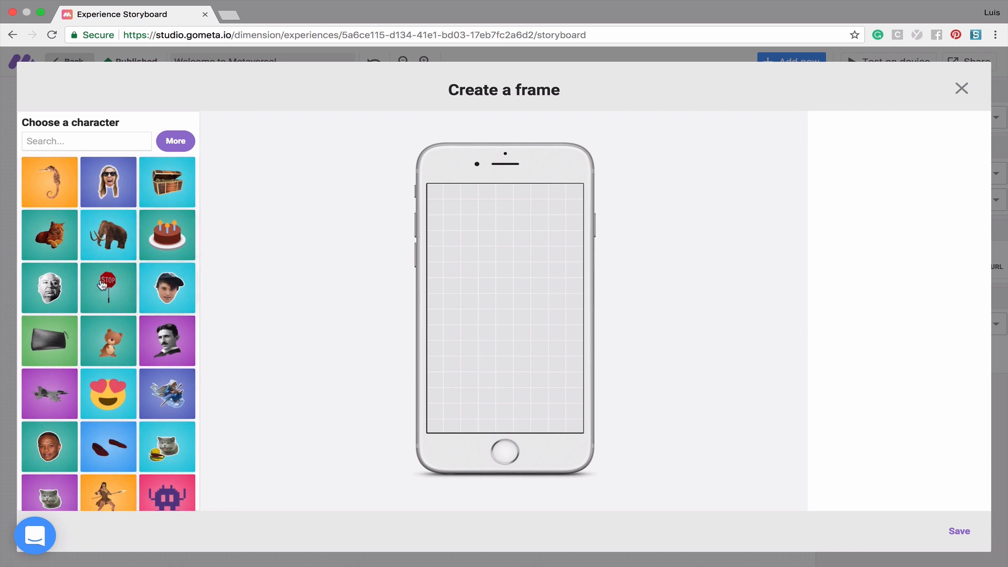
pyautogui.click(50, 235)
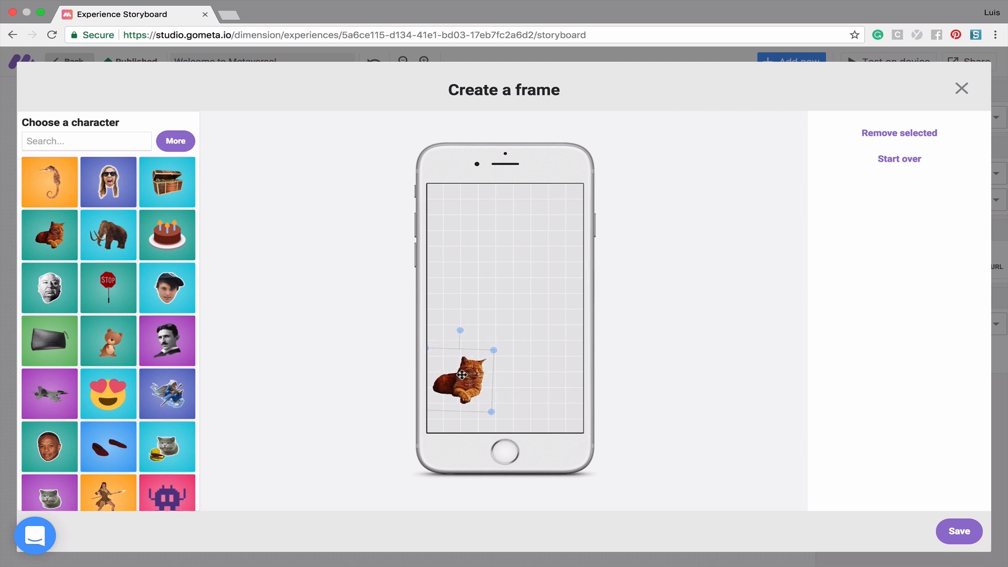
pyautogui.moveTo(461, 375); pyautogui.dragTo(470, 372)
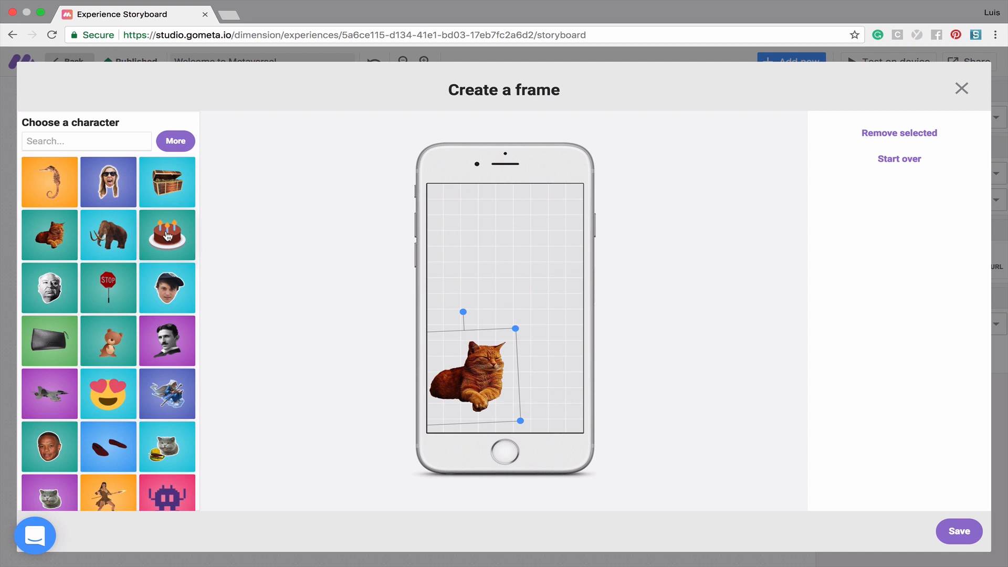
# Step: Add a birthday cake at the bottom right beside the cat and save the frame
pyautogui.click(167, 234)
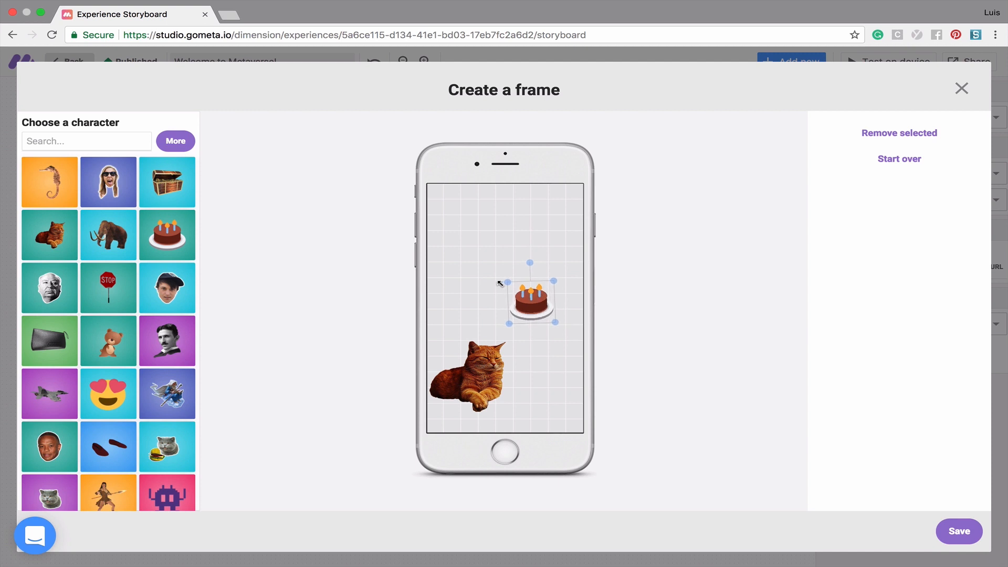
pyautogui.moveTo(530, 302); pyautogui.dragTo(546, 366)
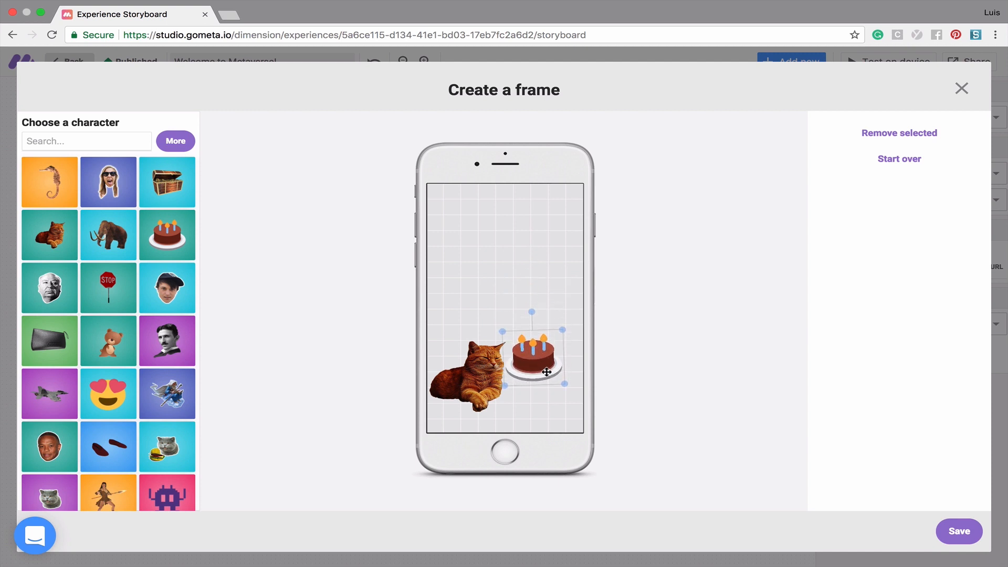
pyautogui.moveTo(548, 370); pyautogui.dragTo(554, 389)
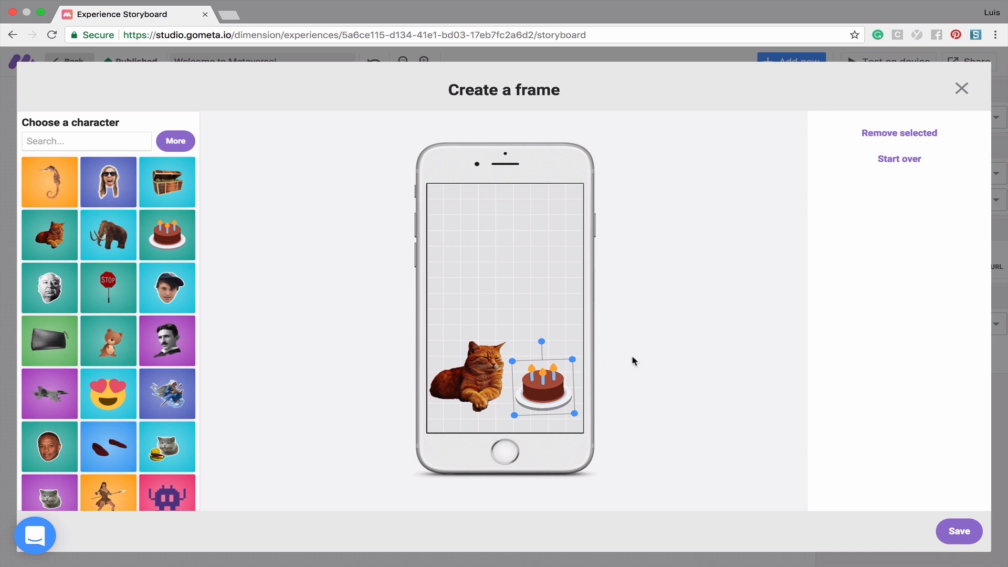
pyautogui.moveTo(927, 522)
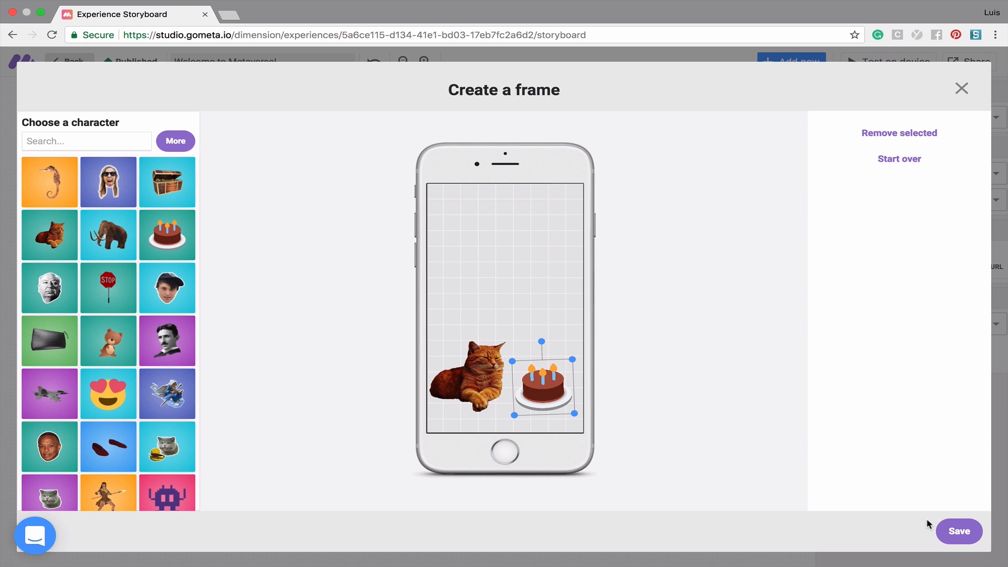
pyautogui.click(960, 531)
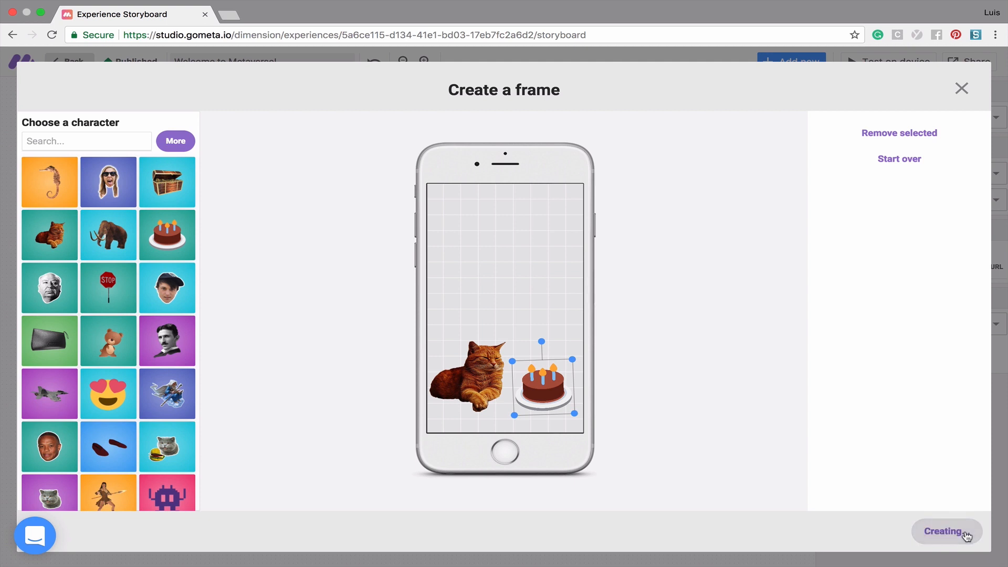
pyautogui.click(947, 531)
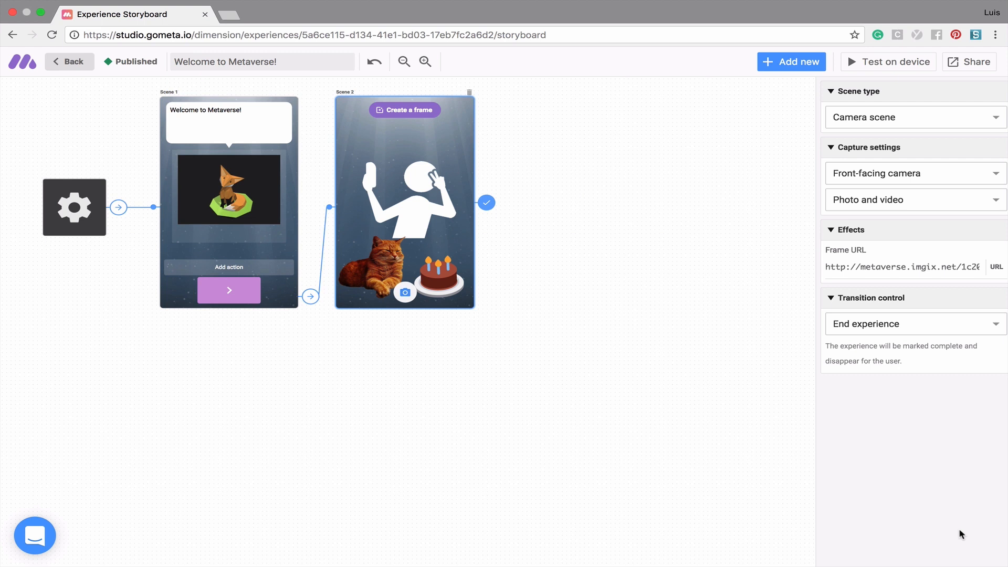
pyautogui.moveTo(817, 463)
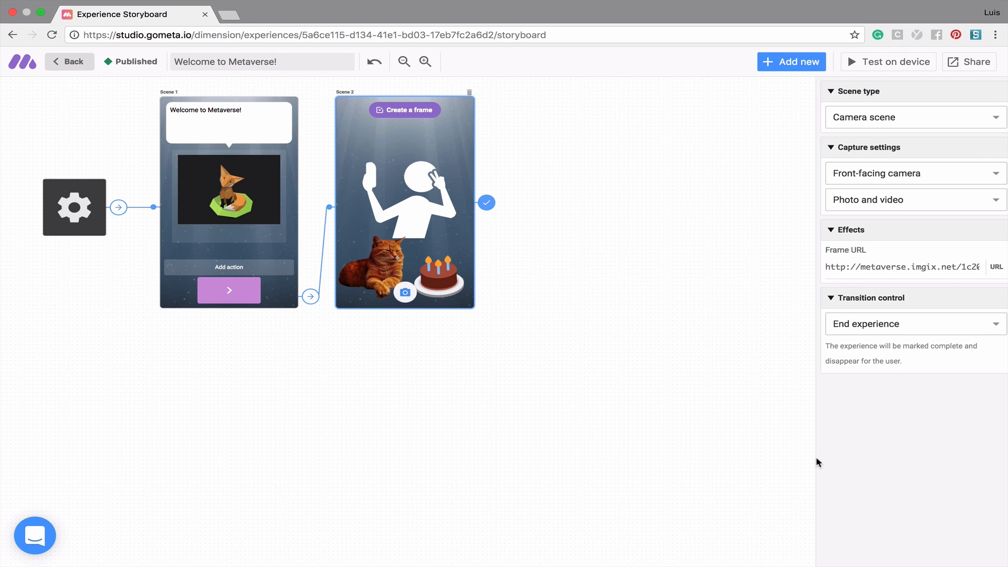
pyautogui.moveTo(535, 242)
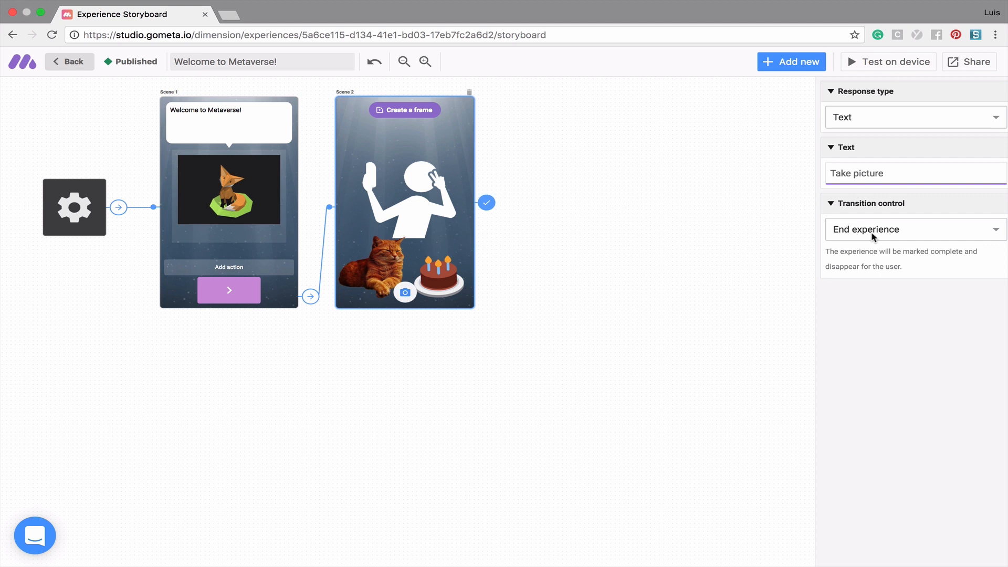
pyautogui.moveTo(751, 242)
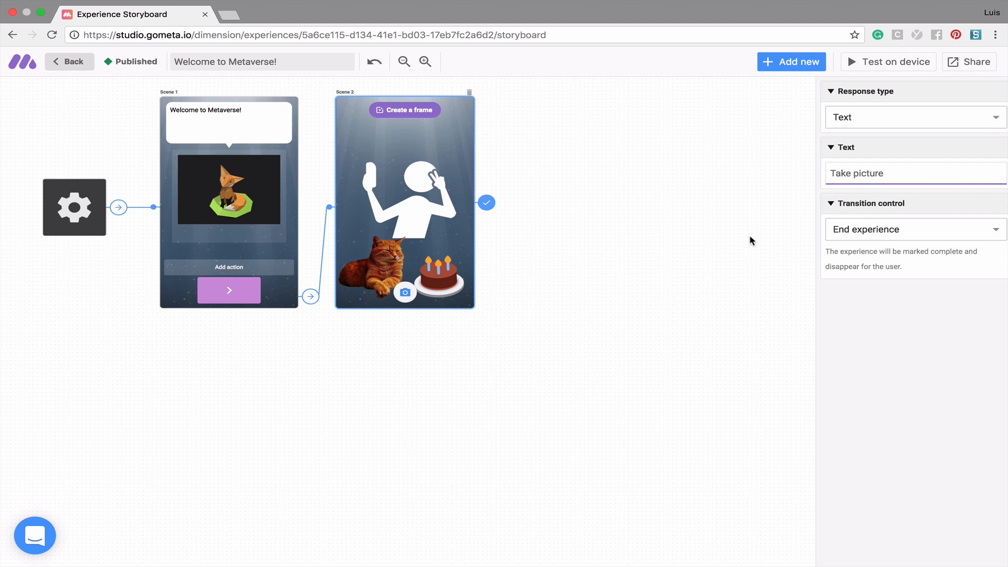
# Step: Give Scene 2 a 'Take picture' text response that ends the experience
pyautogui.click(875, 174)
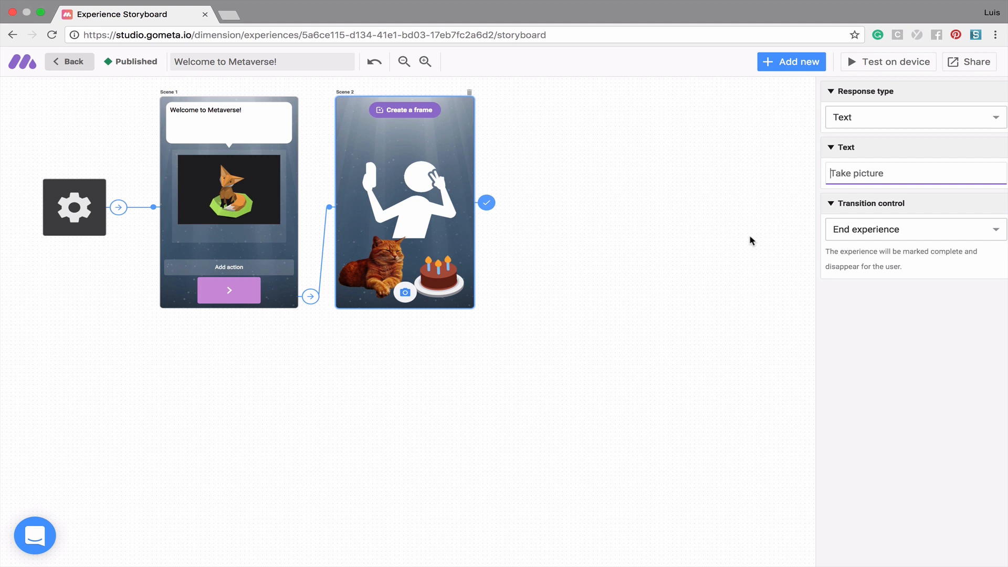
pyautogui.moveTo(88, 206)
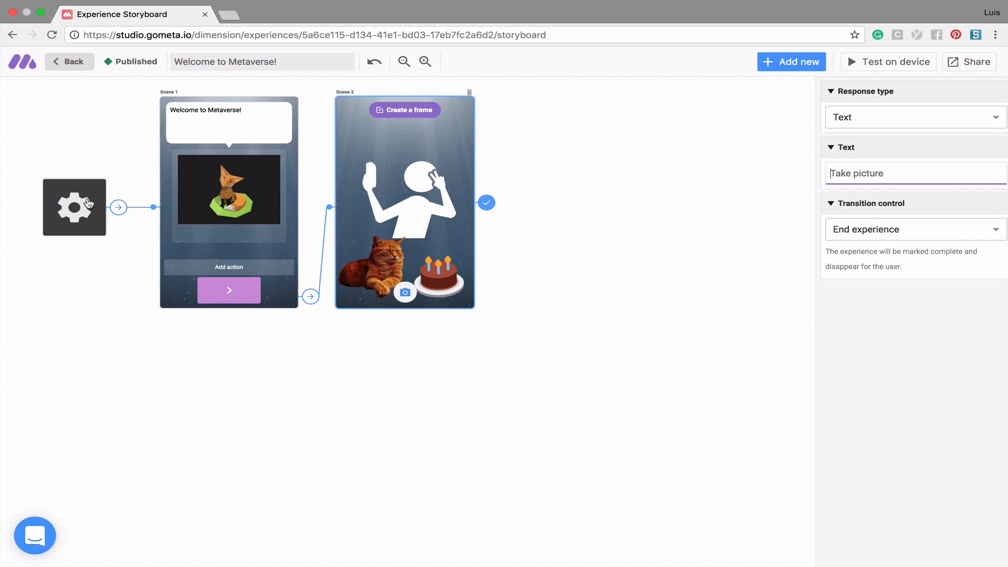
# Step: Set the experience description to '#welcome' and expand its Group and Options settings
pyautogui.click(73, 206)
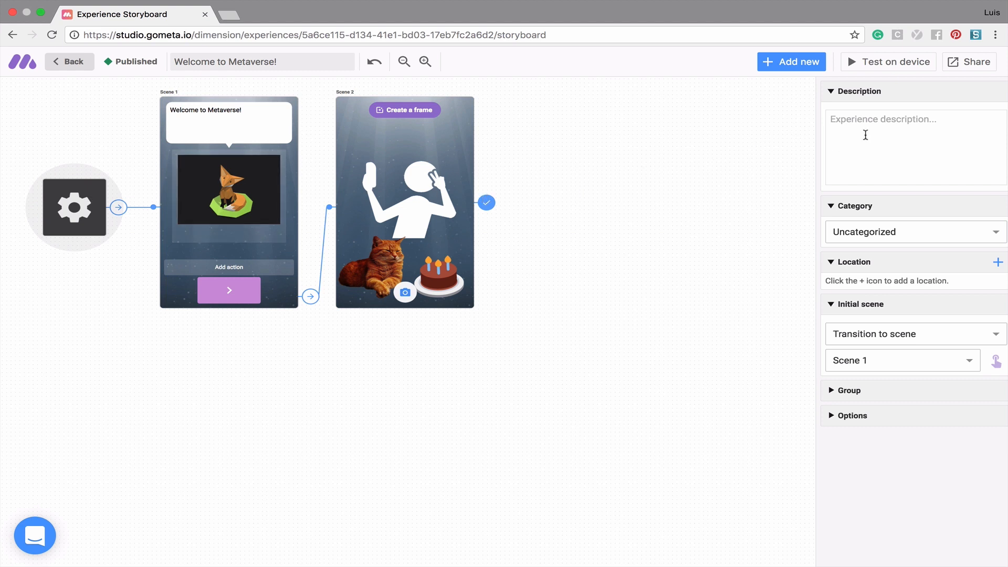
pyautogui.write('#welcome')
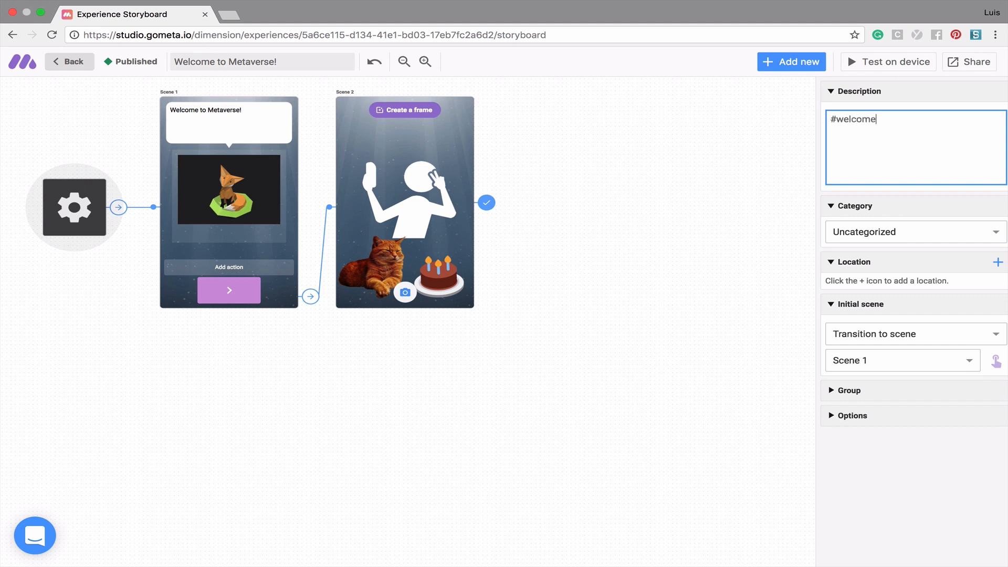
pyautogui.moveTo(873, 240)
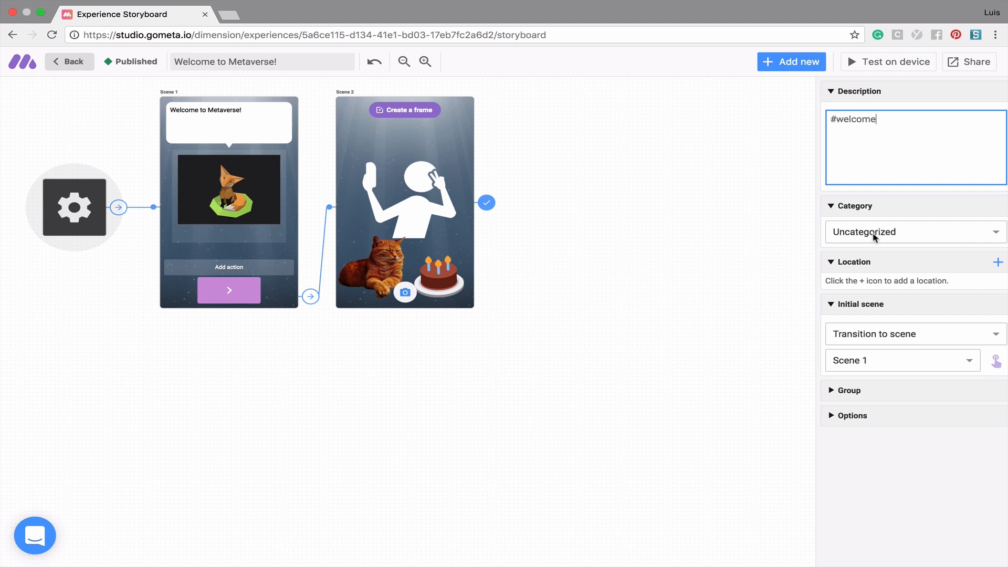
pyautogui.moveTo(902, 272)
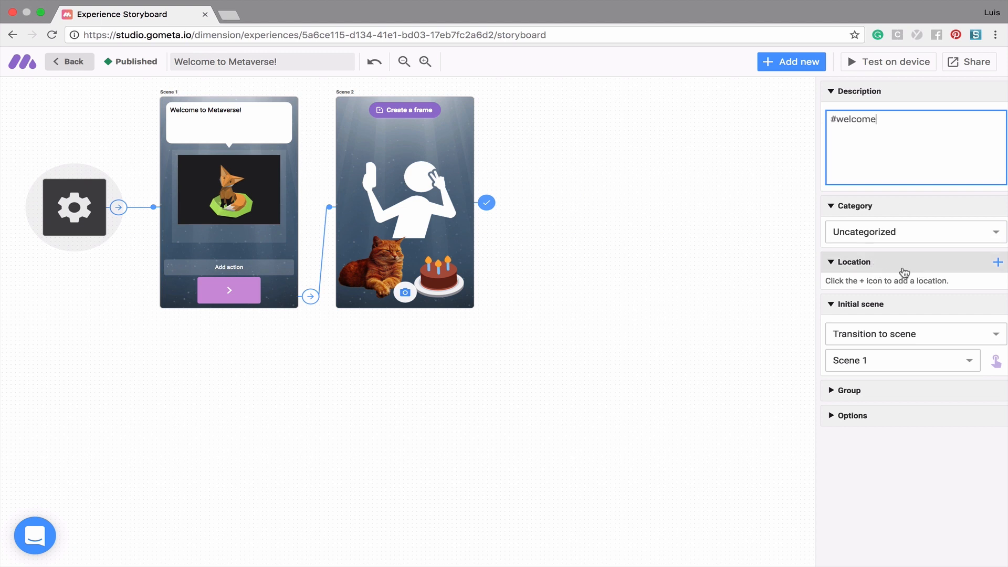
pyautogui.moveTo(890, 331)
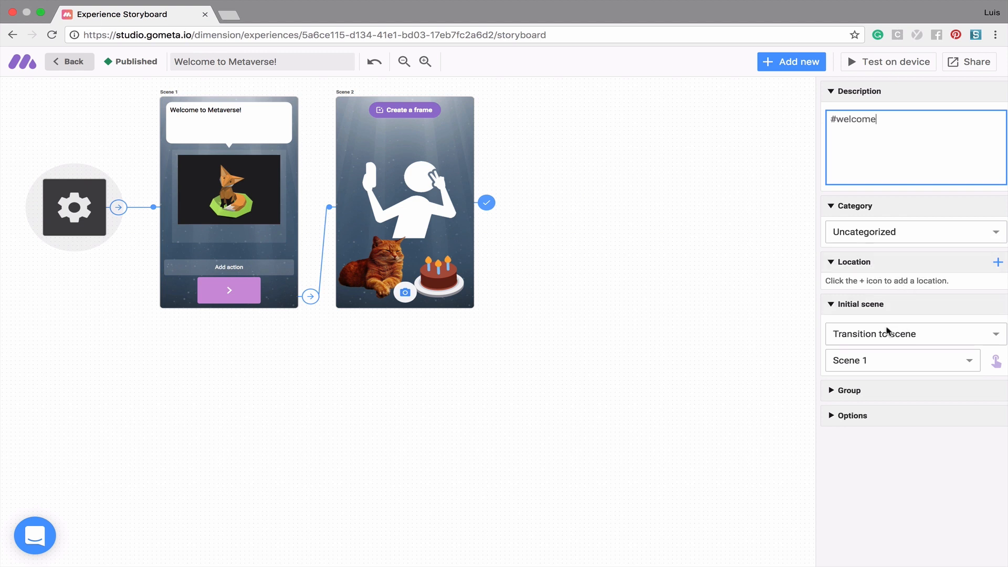
pyautogui.moveTo(909, 317)
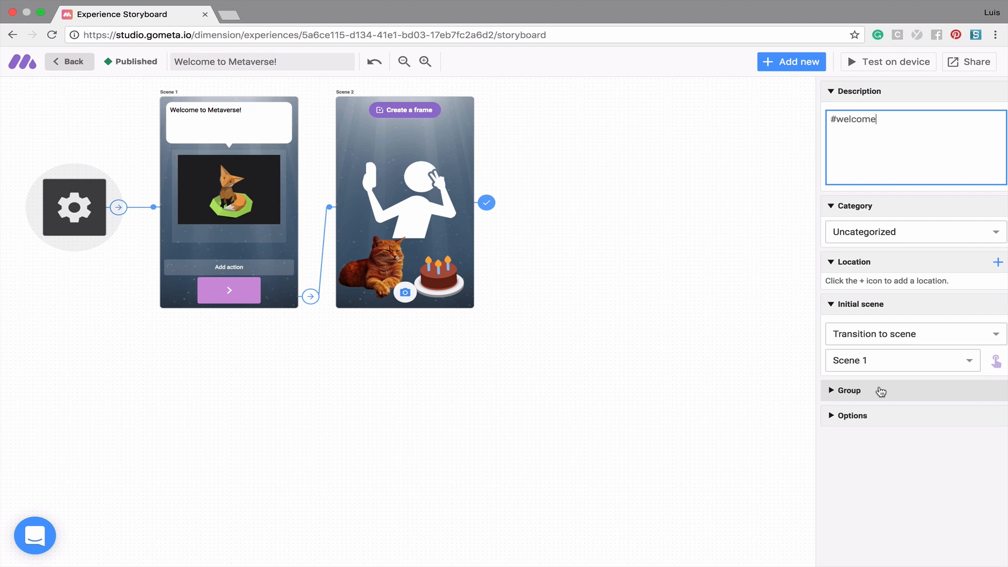
pyautogui.click(850, 391)
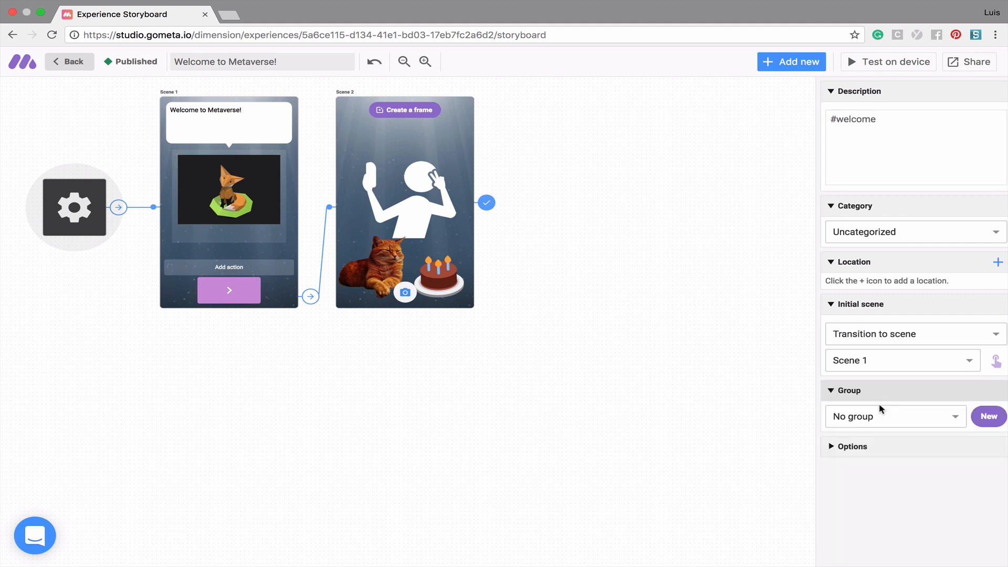
pyautogui.click(851, 446)
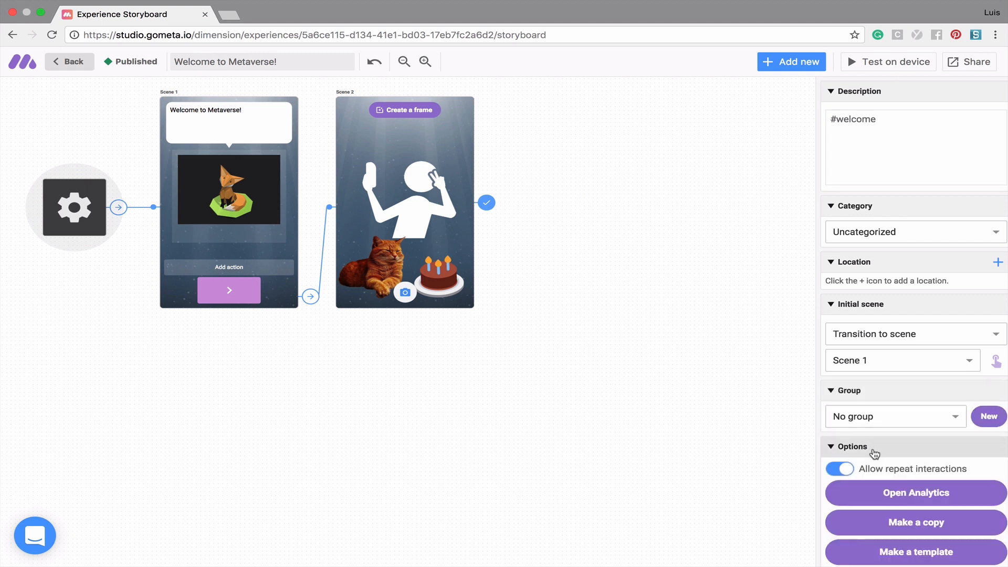
pyautogui.scroll(-3)
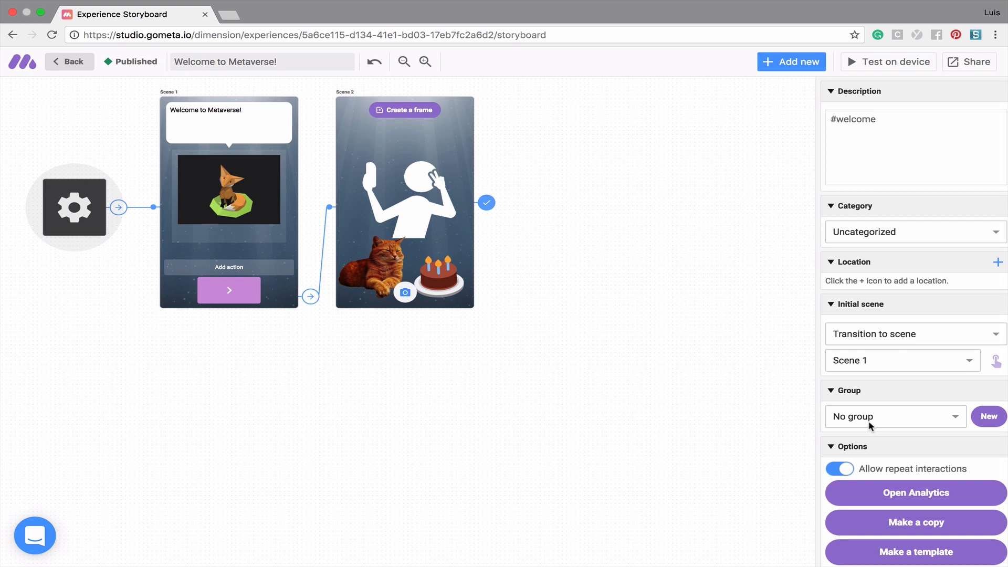
pyautogui.moveTo(800, 124)
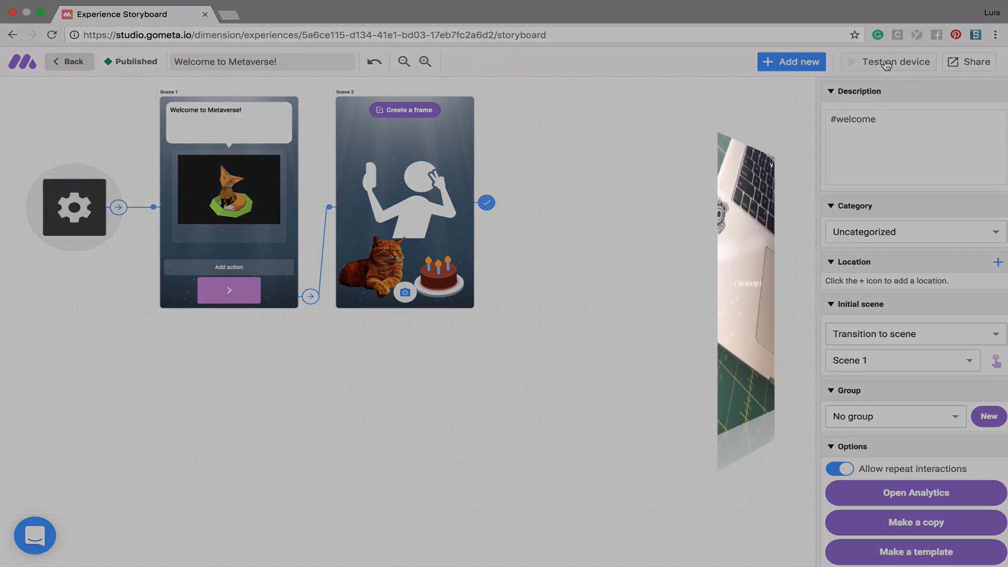
pyautogui.click(888, 60)
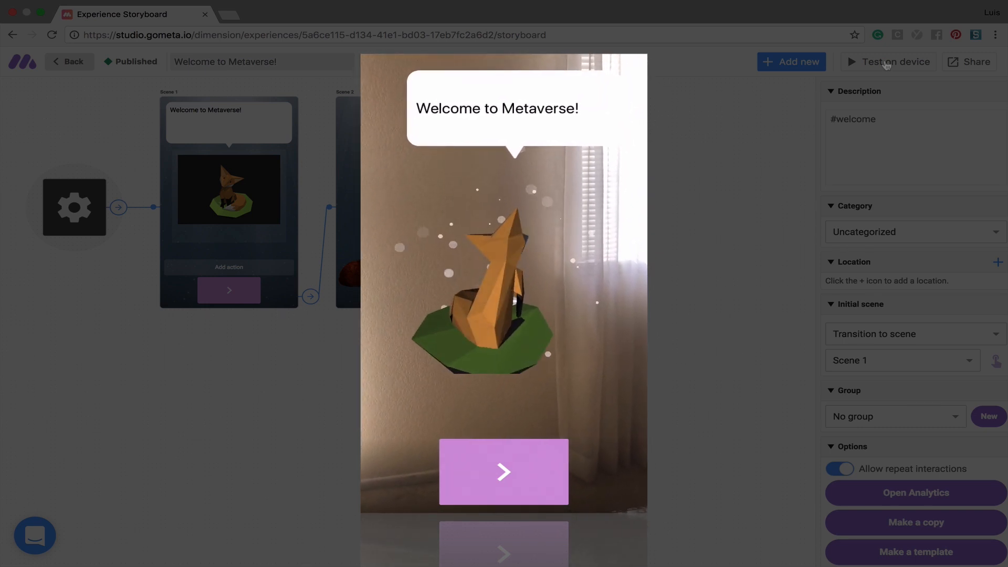
pyautogui.click(503, 471)
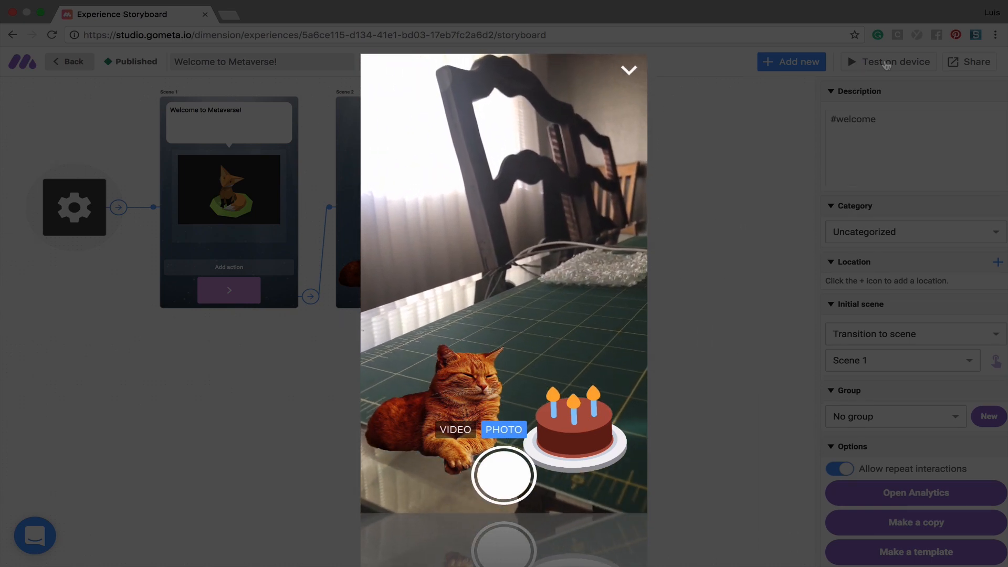
pyautogui.click(504, 475)
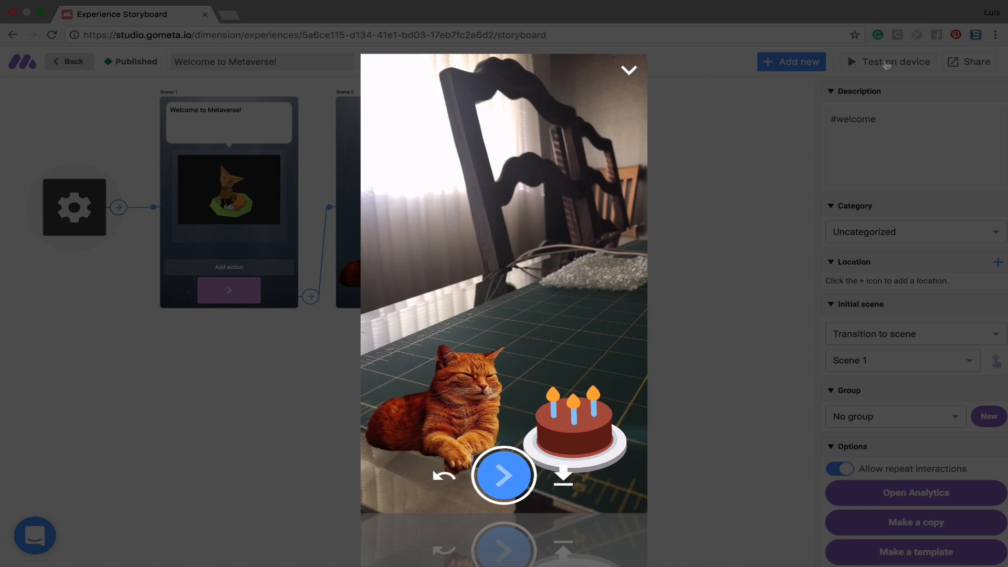
pyautogui.click(504, 476)
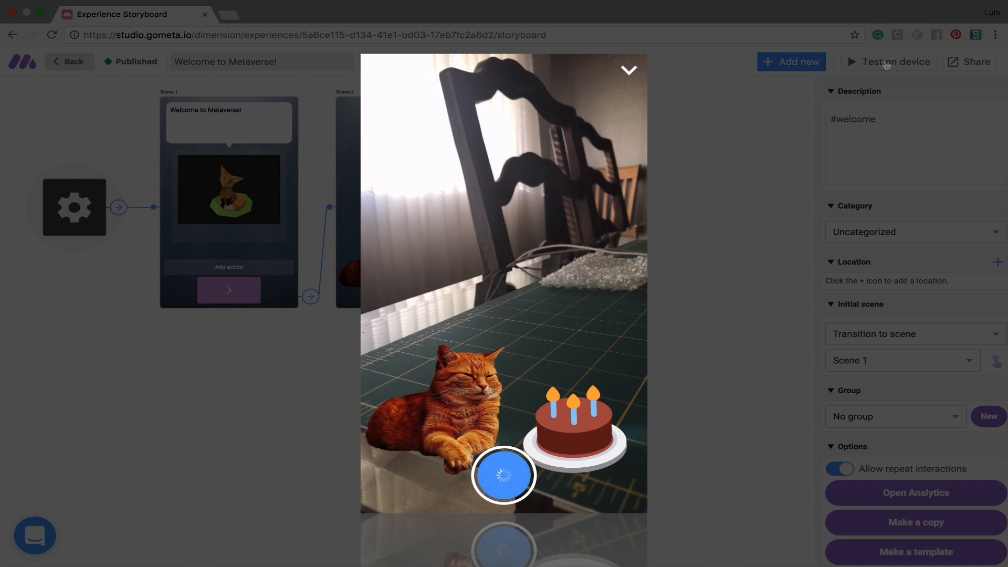
pyautogui.click(629, 69)
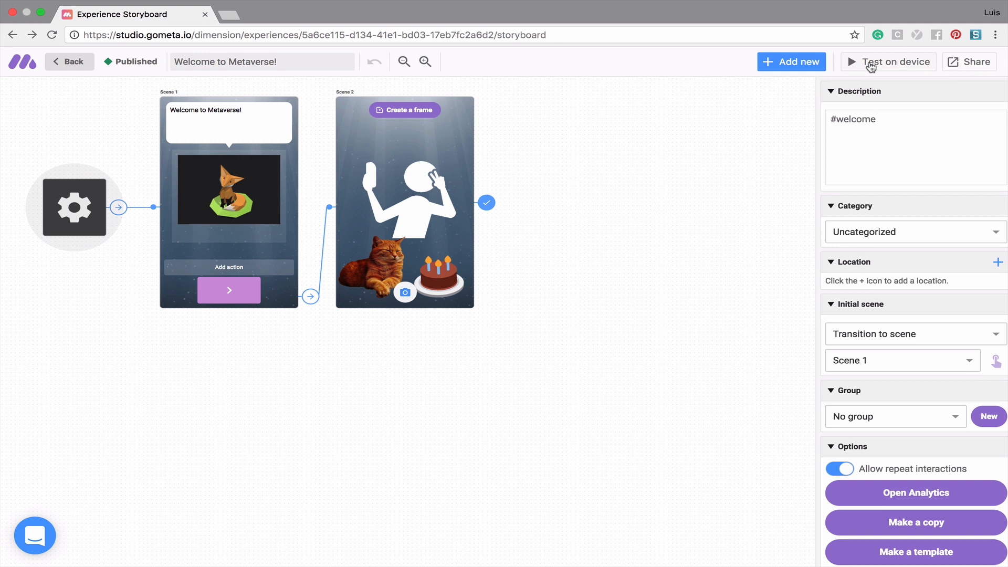
pyautogui.moveTo(872, 65)
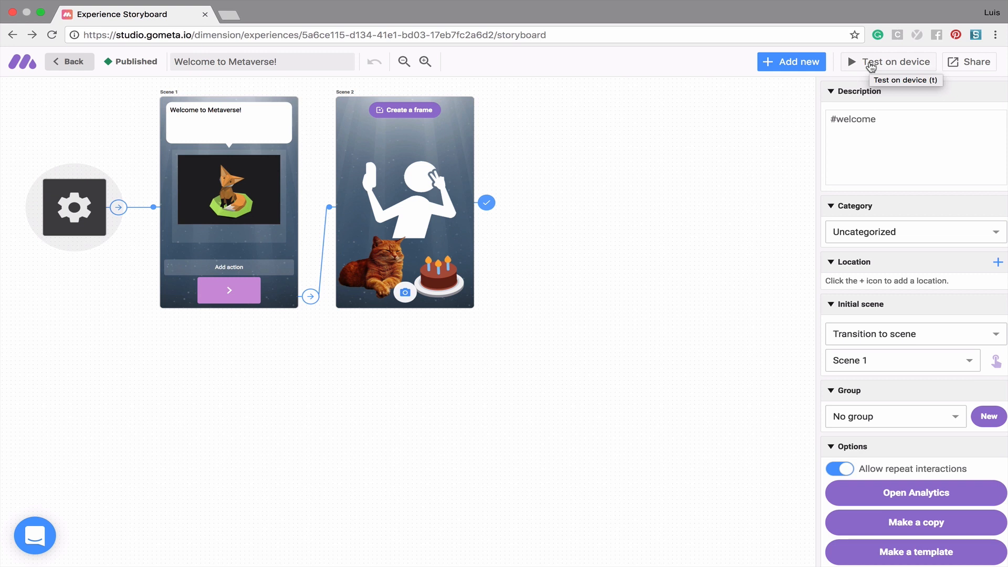
pyautogui.moveTo(95, 114)
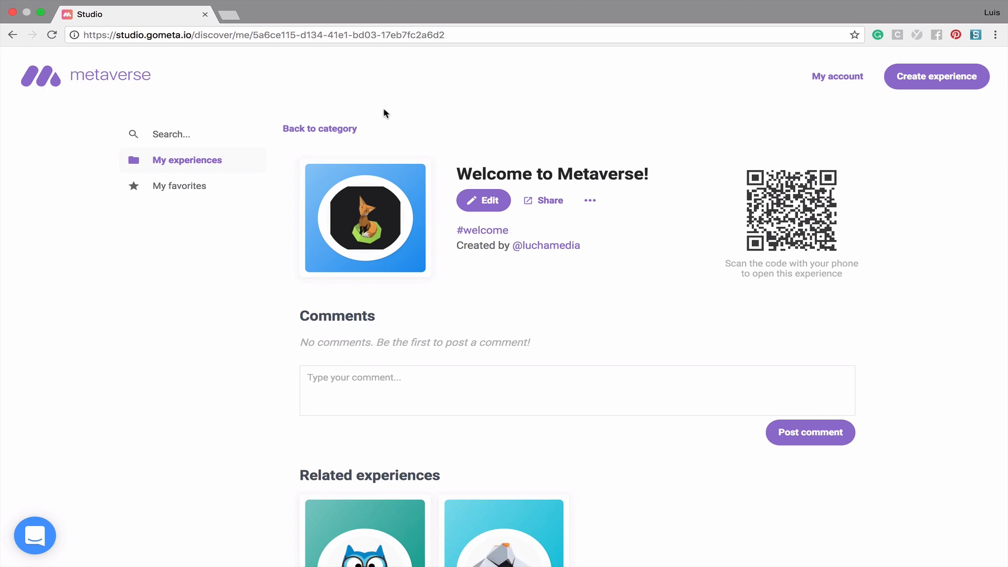
pyautogui.moveTo(589, 201)
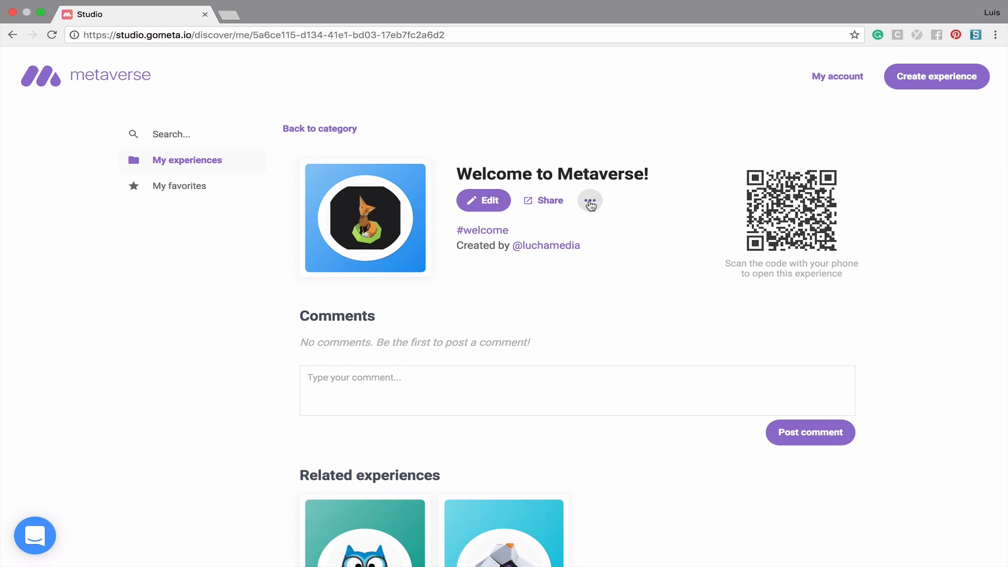
# Step: Clone the experience as 'Welcome to Metaverse! (copy)' and view both in My experiences
pyautogui.click(590, 200)
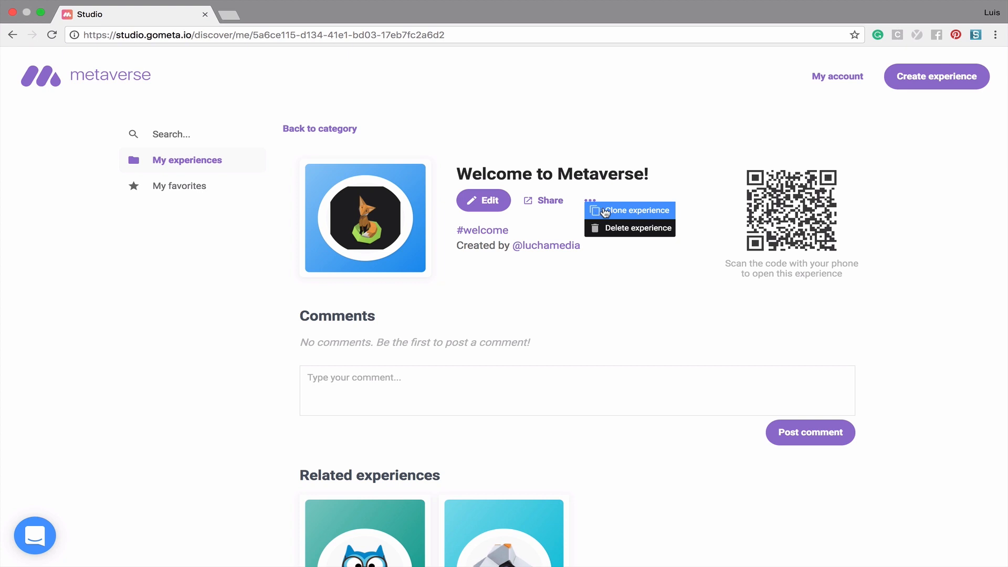
pyautogui.click(629, 210)
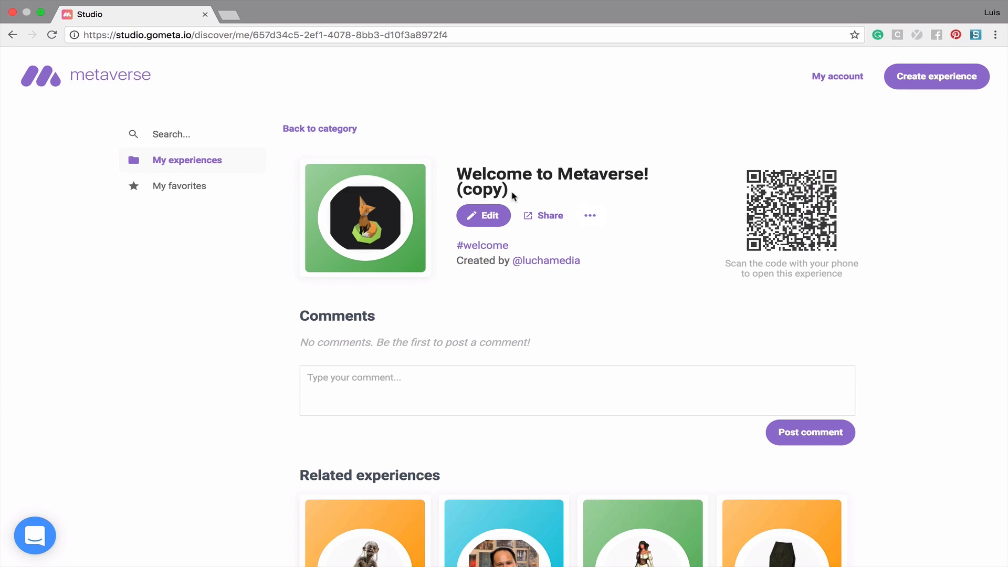
pyautogui.moveTo(546, 198)
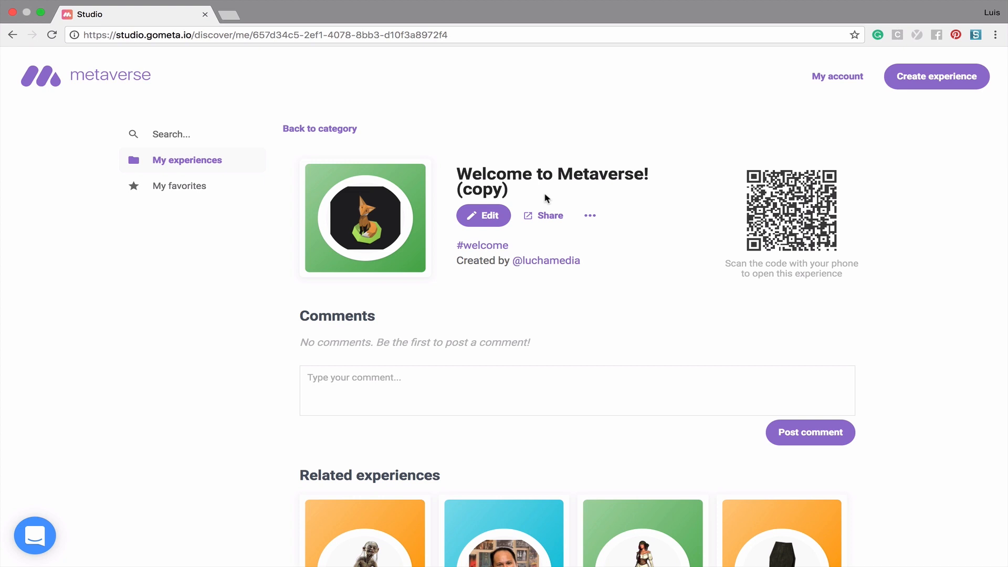
pyautogui.moveTo(212, 164)
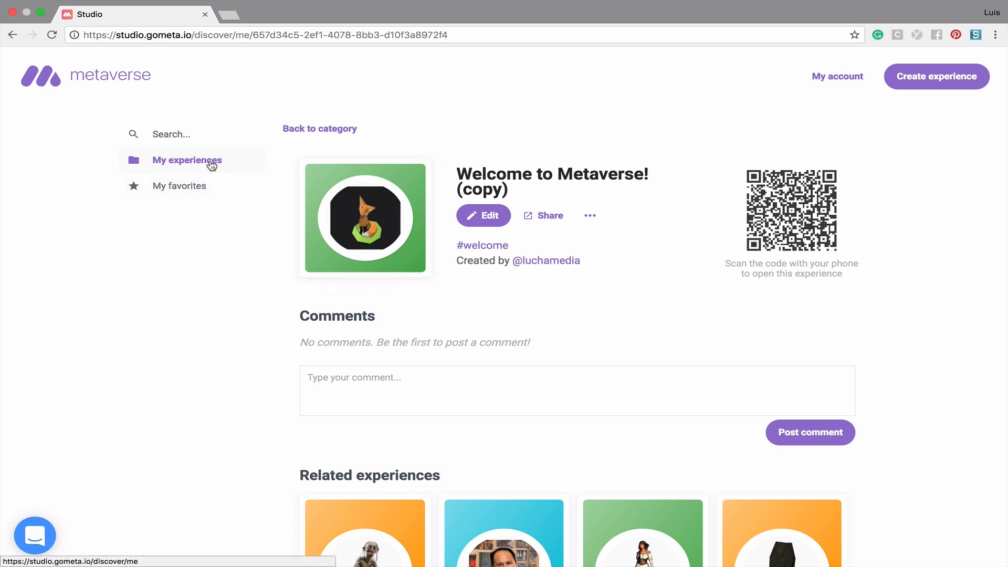
pyautogui.click(187, 159)
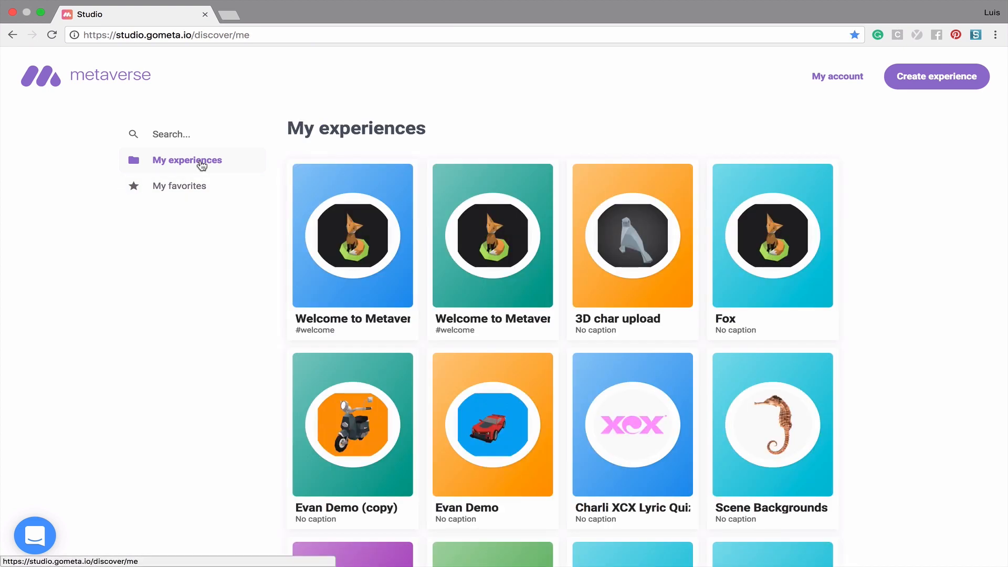